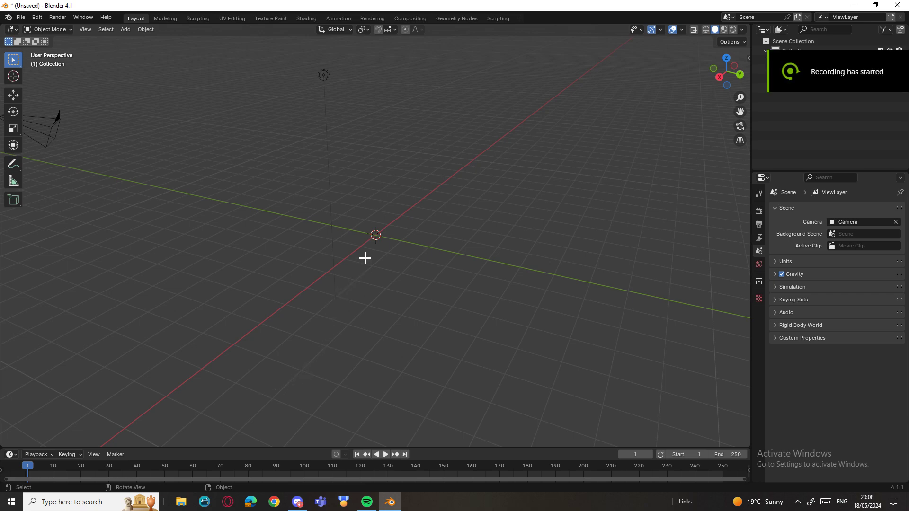
mouse_move(429, 376)
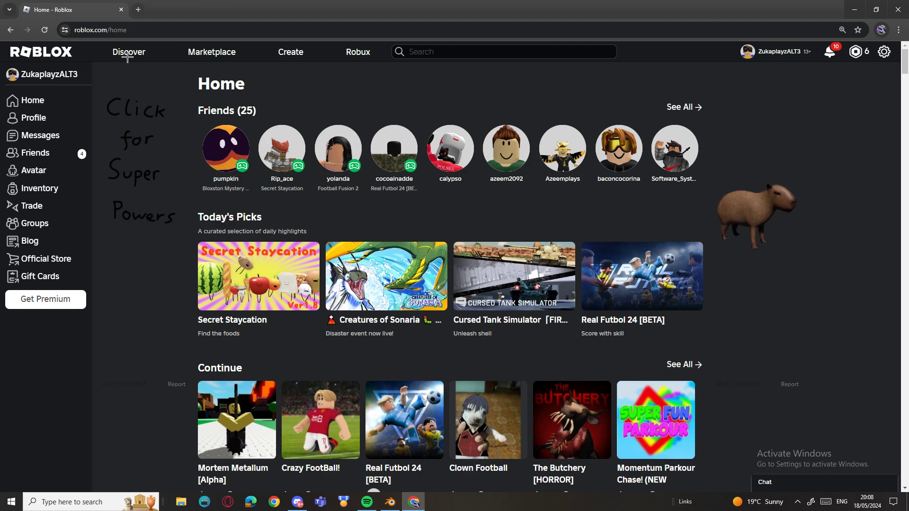
From the Creator dashboard, choose Edit in Studio on the 'Untitled Game ugc poland' card
left_click(289, 51)
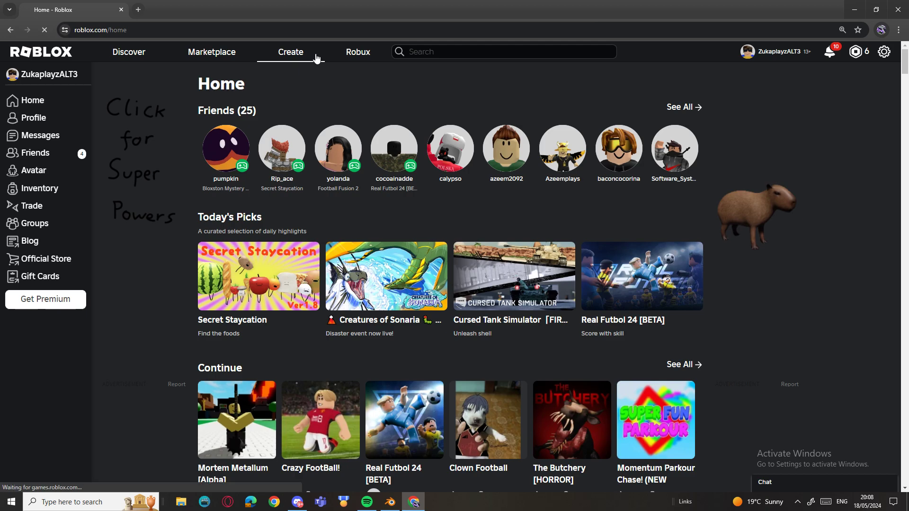
left_click(290, 51)
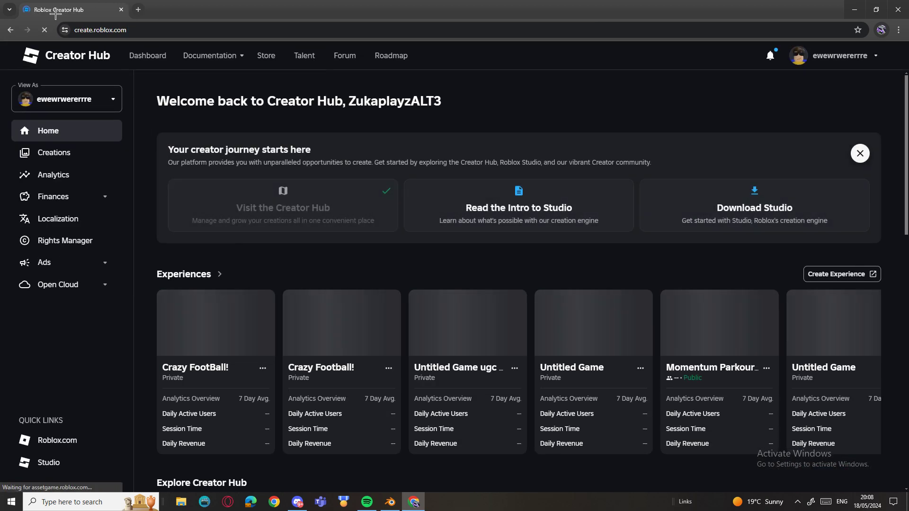
left_click(389, 502)
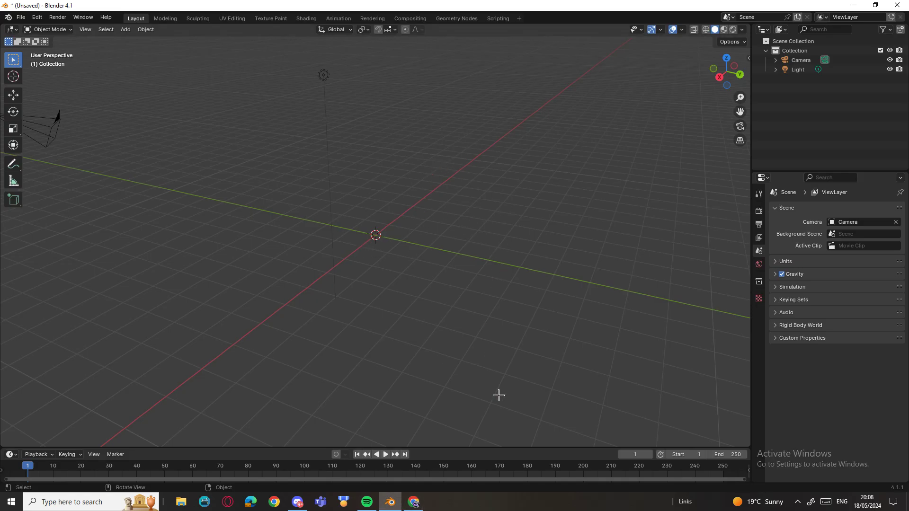
left_click(412, 501)
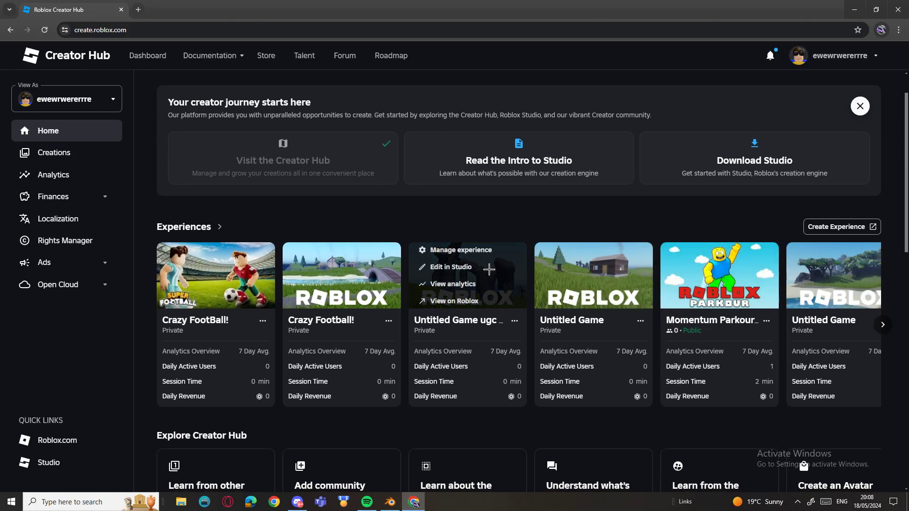
mouse_move(470, 266)
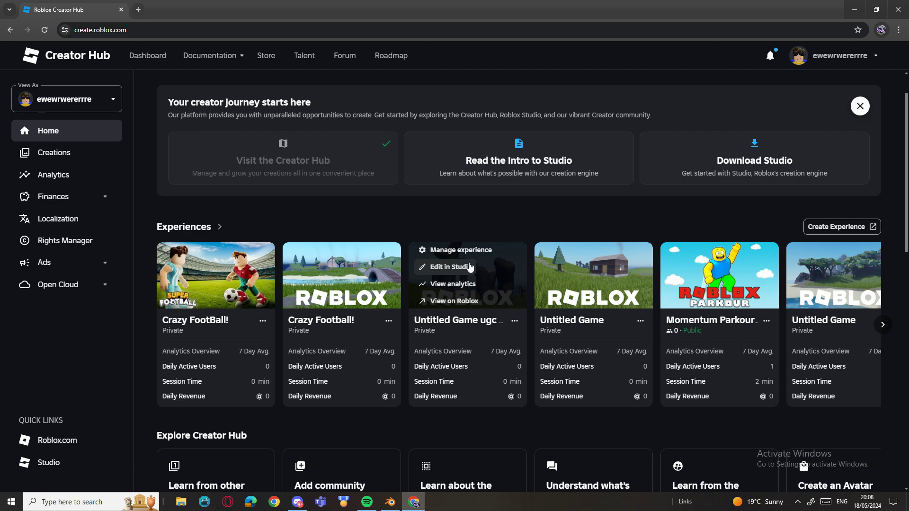
left_click(450, 267)
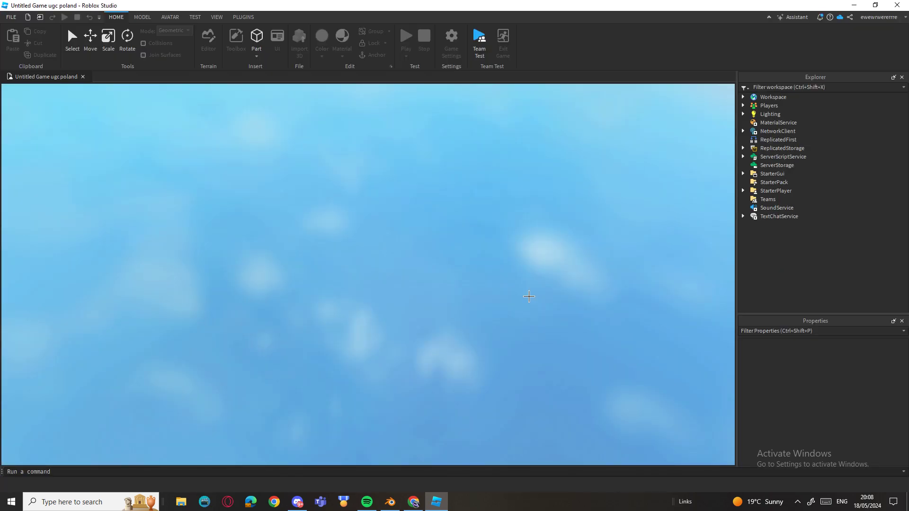
Let the ugc poland place load and expand Workspace in the Explorer
left_click(235, 41)
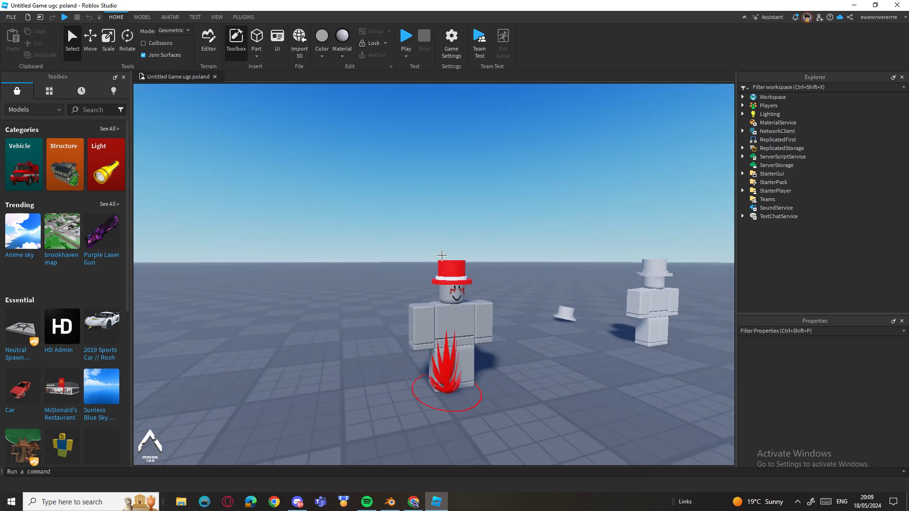
left_click(744, 97)
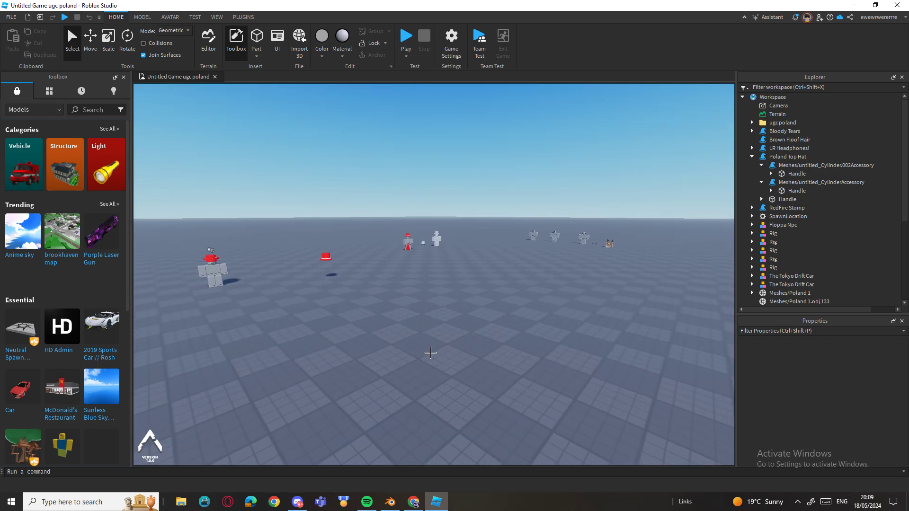
mouse_move(570, 258)
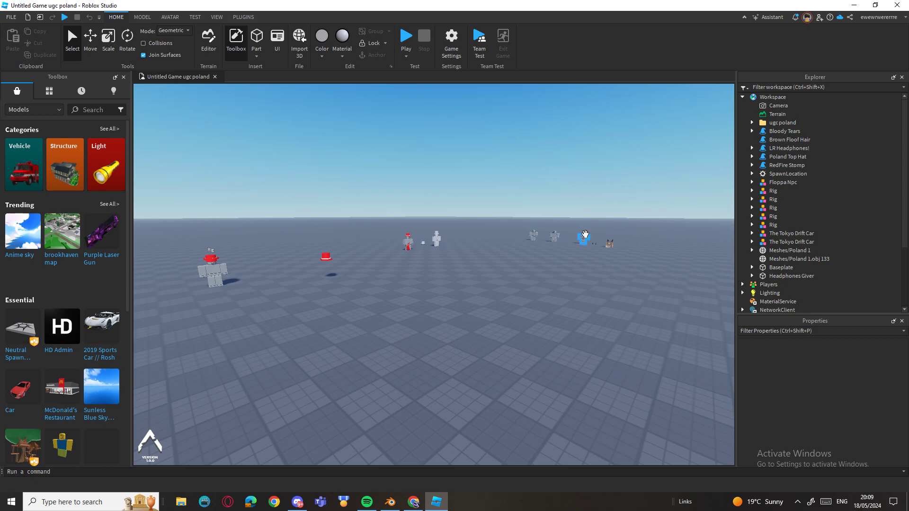
mouse_move(584, 237)
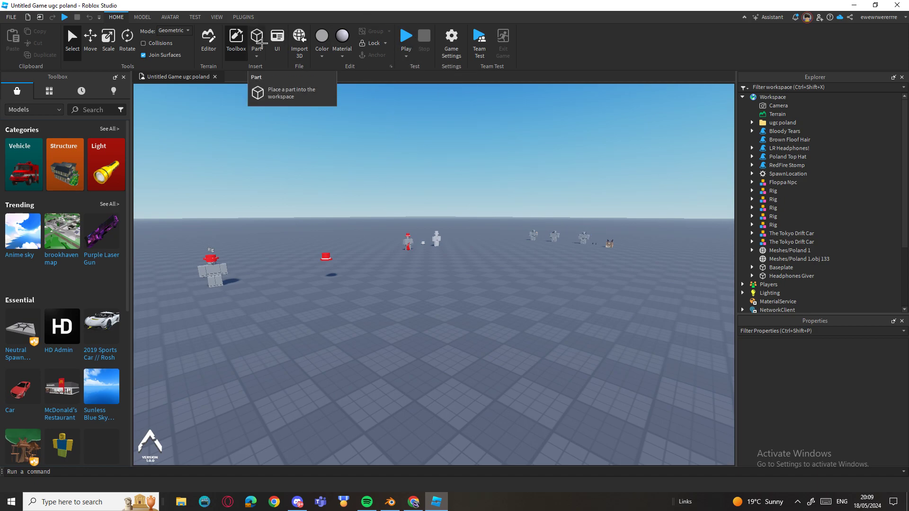
Insert a Cylinder part and squash it into a thin disc with the Scale tool
left_click(262, 46)
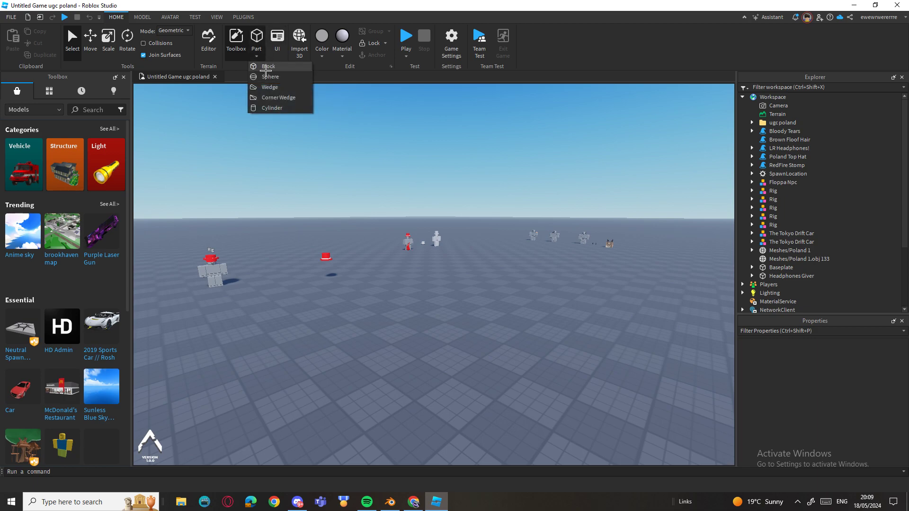
left_click(268, 66)
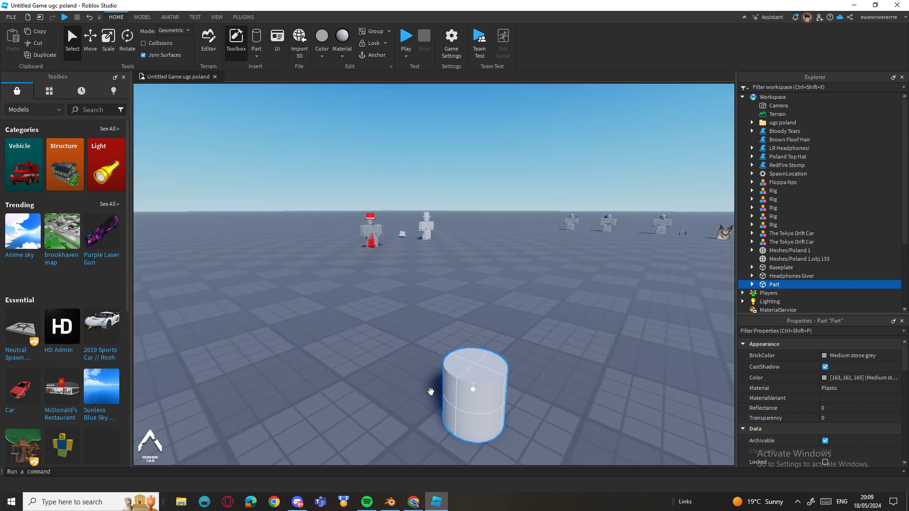
left_click(108, 39)
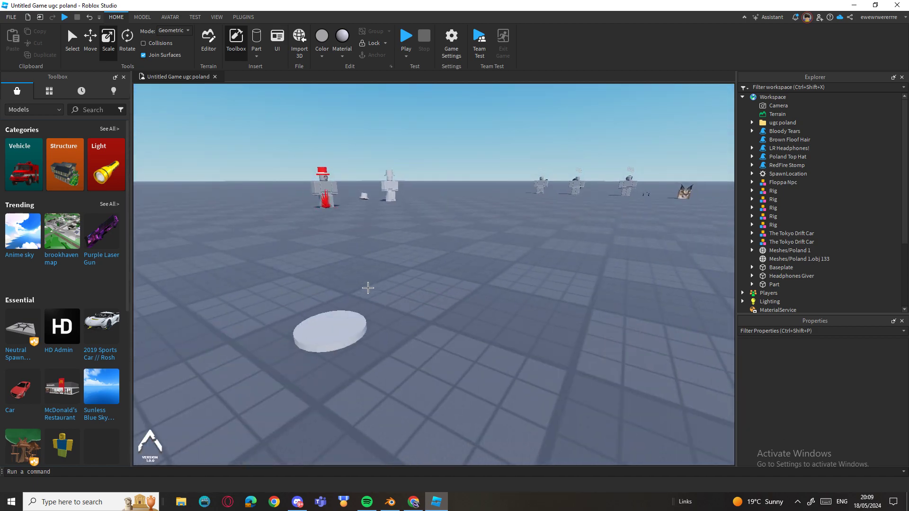
left_click(328, 331)
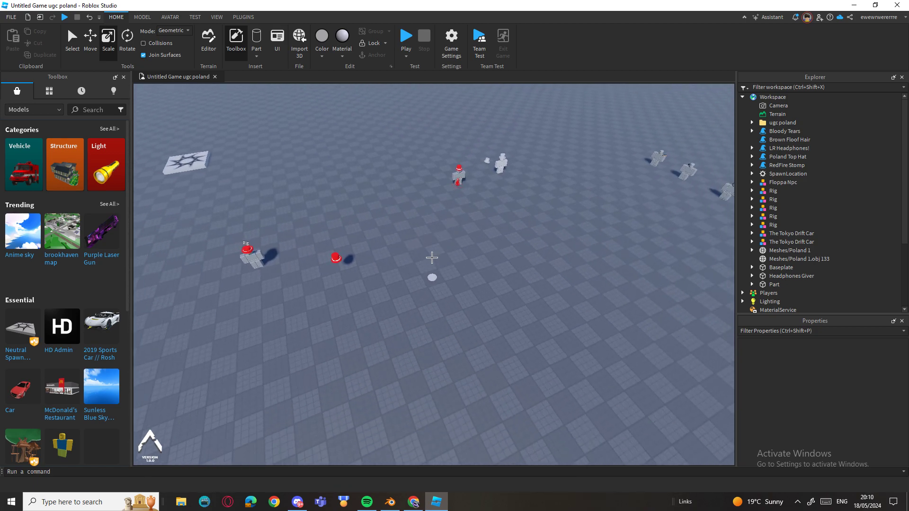
left_click(243, 17)
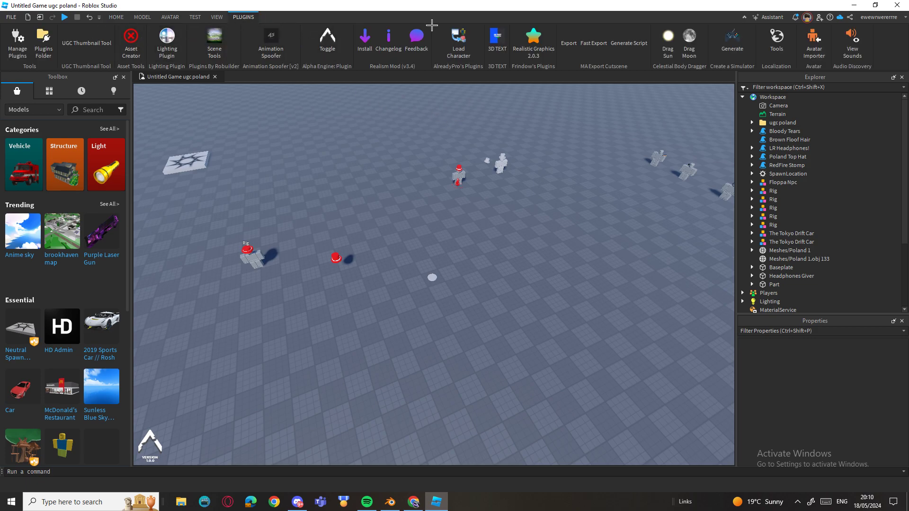
left_click(116, 18)
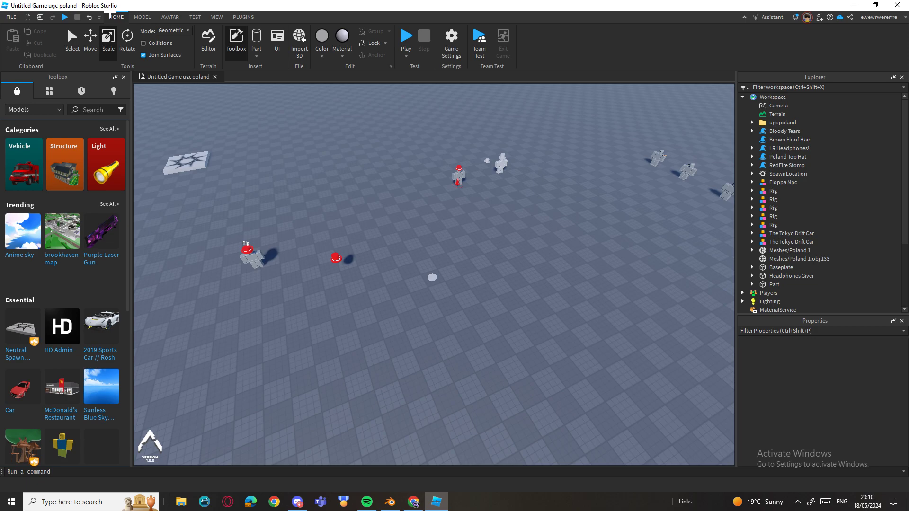
mouse_move(561, 367)
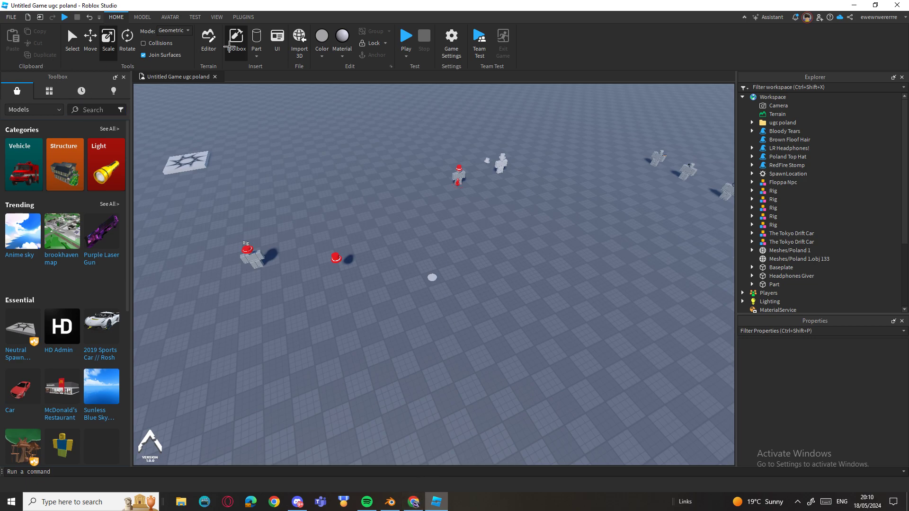
Generate a Block Avatar rig and set its Origin Position to 0,0,0
left_click(170, 17)
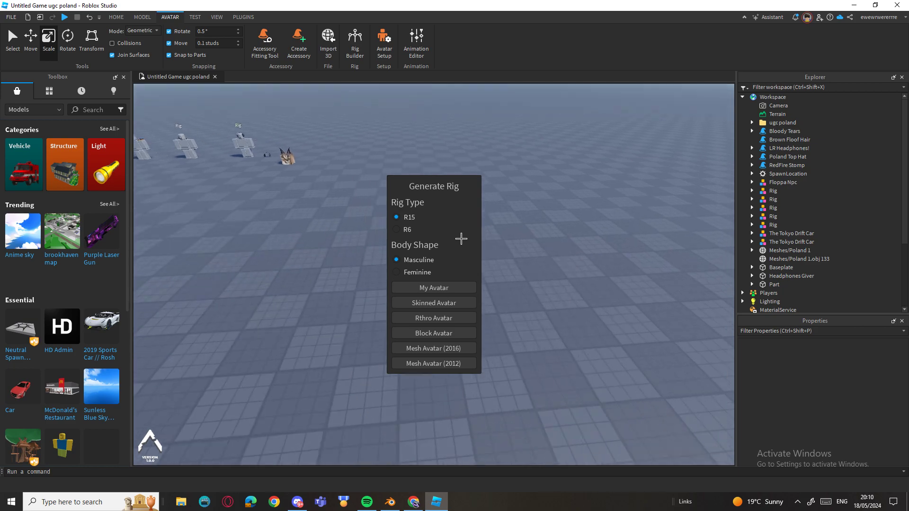
left_click(433, 287)
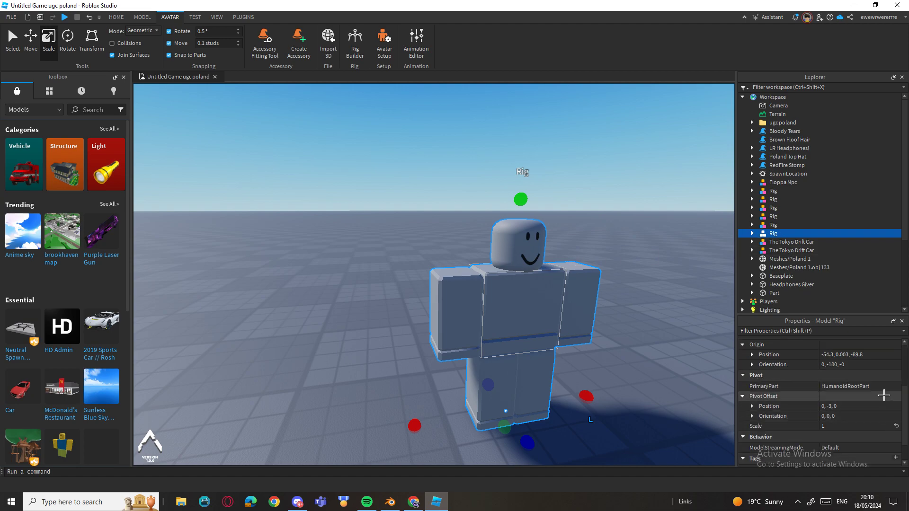
left_click(860, 354)
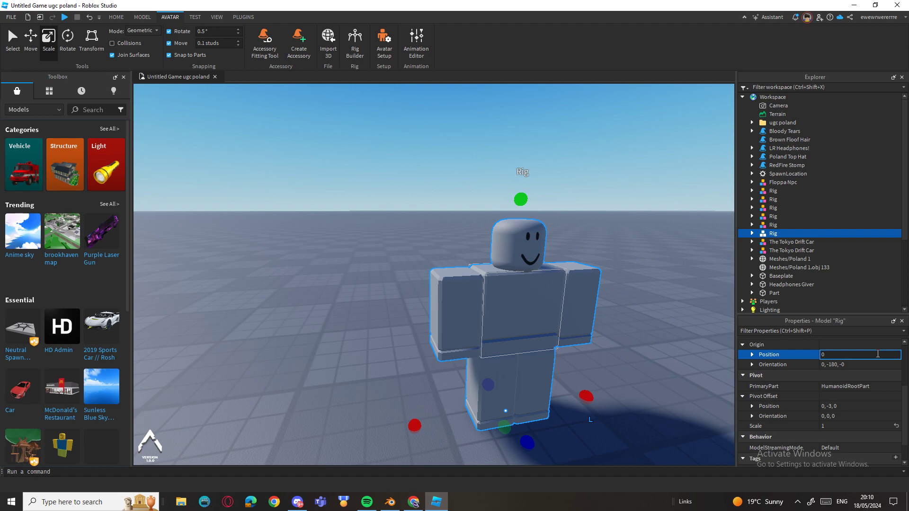
type("0,0,")
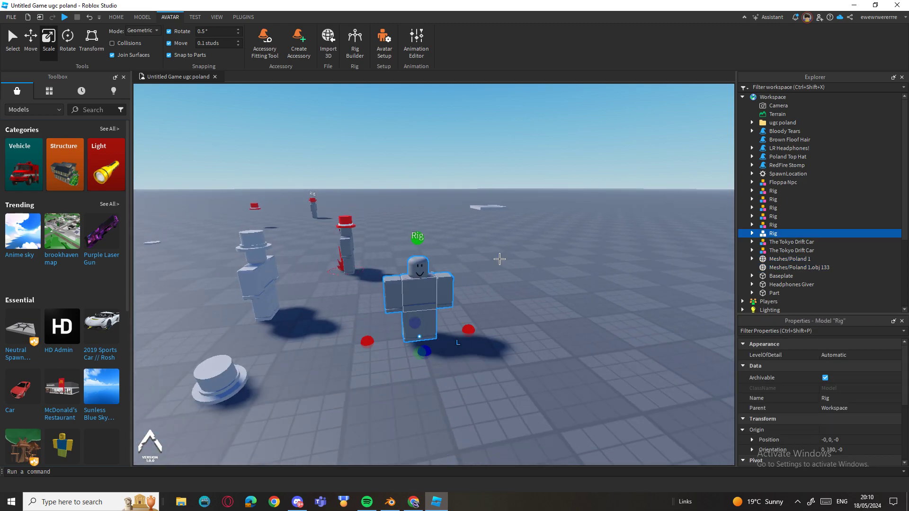
Export the Rig via Export Selection as an OBJ file named rig45
right_click(773, 233)
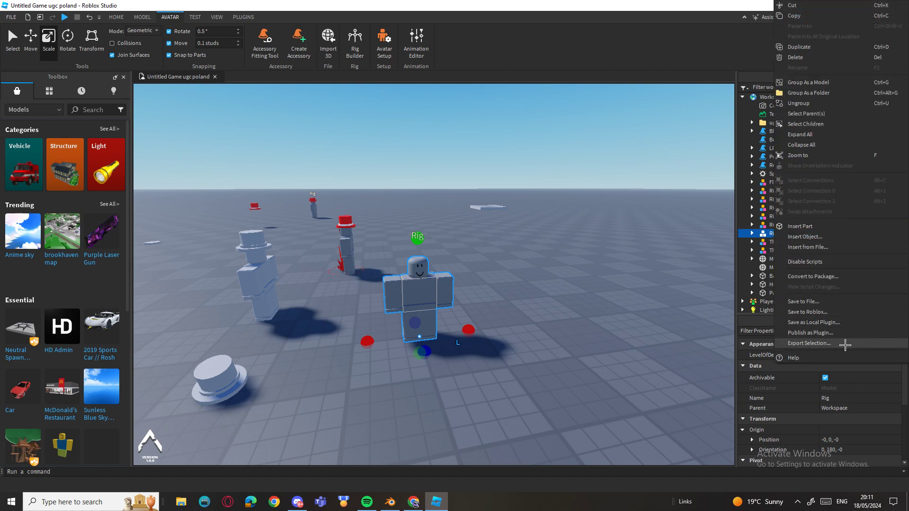
left_click(810, 343)
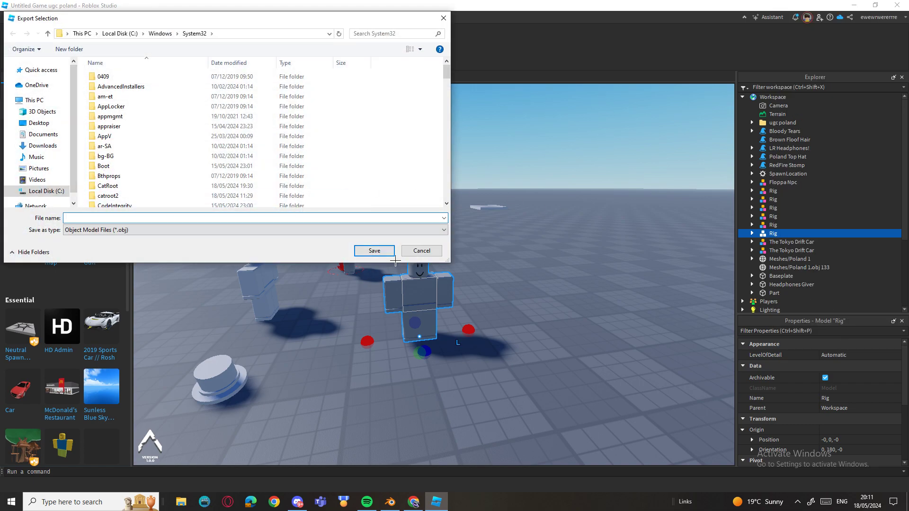
type("rig45")
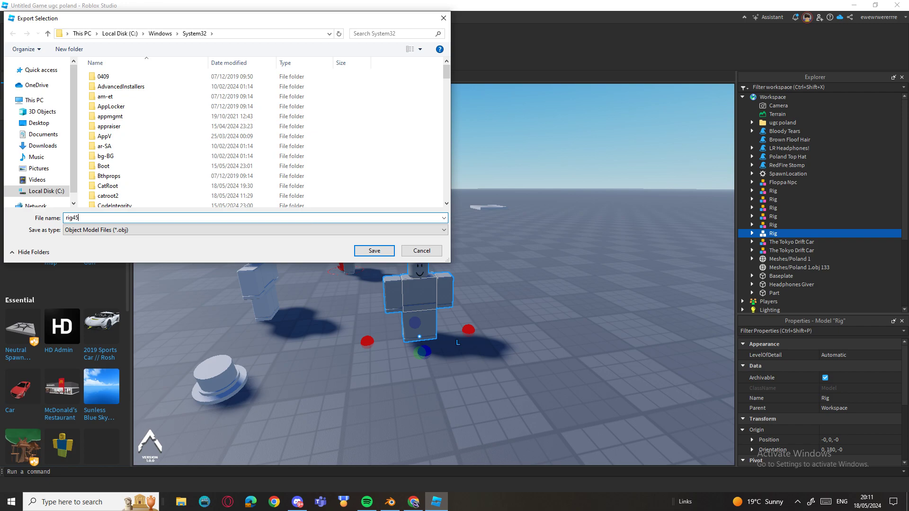
left_click(421, 250)
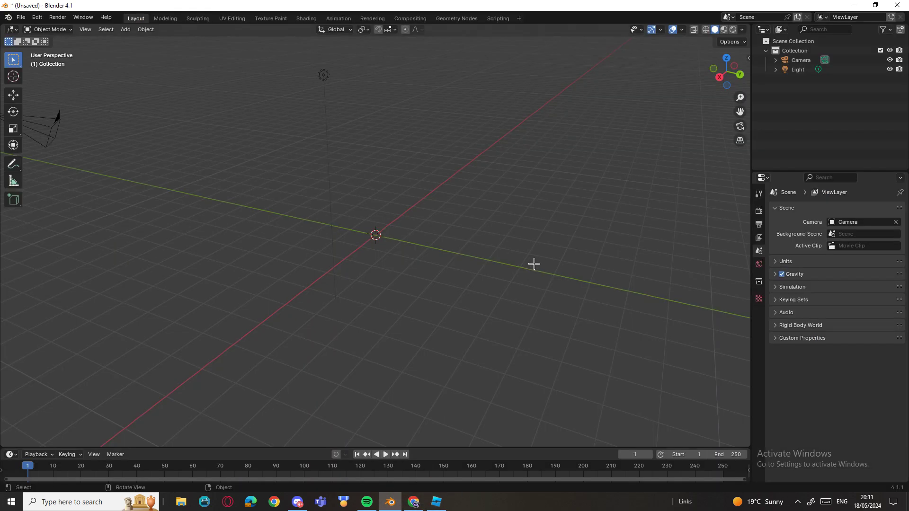
mouse_move(500, 150)
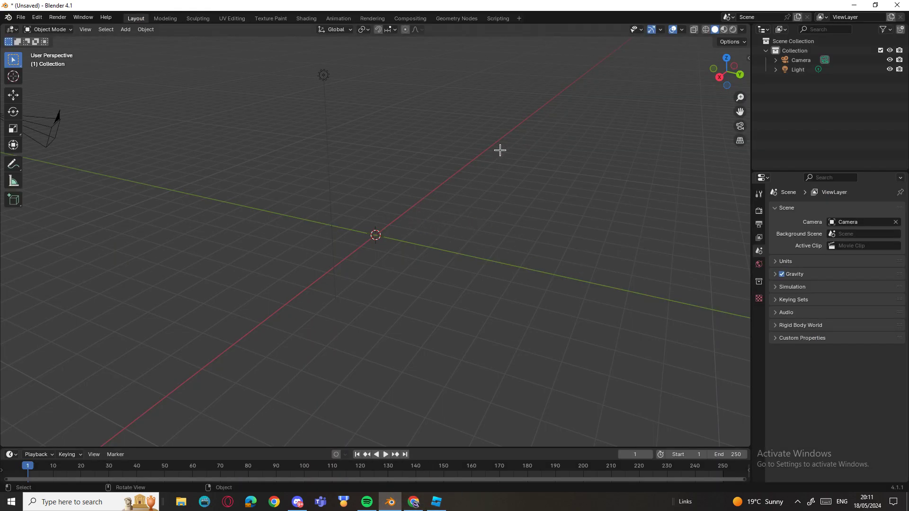
Import 'rig 35.obj' from the Pictures folder as a Wavefront OBJ model
left_click(57, 17)
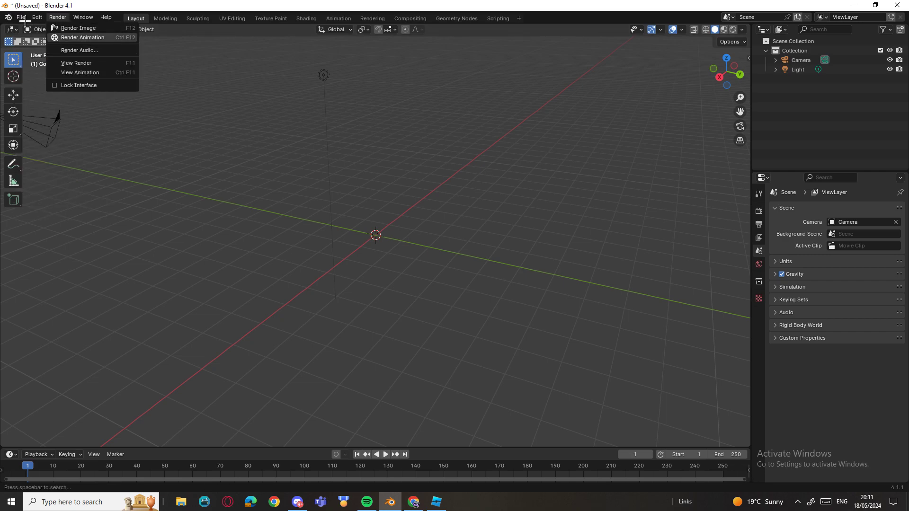
left_click(21, 17)
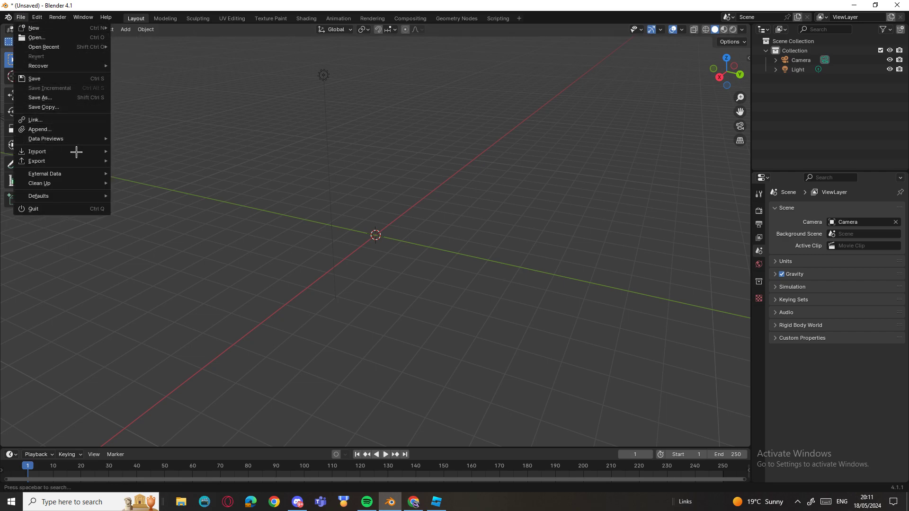
left_click(37, 151)
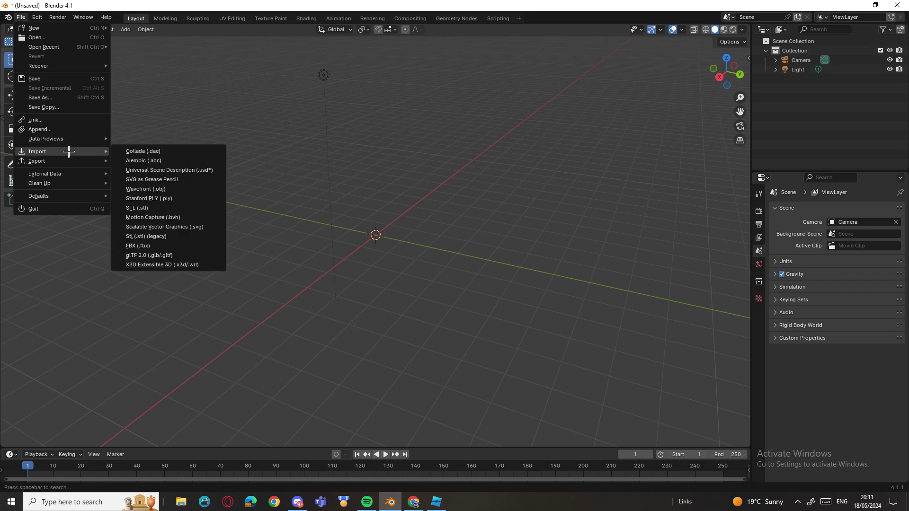
mouse_move(173, 210)
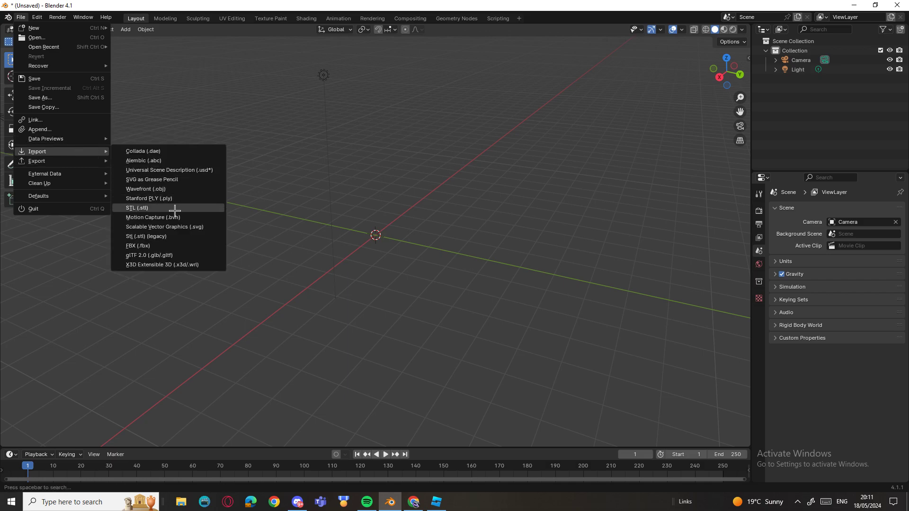
mouse_move(145, 188)
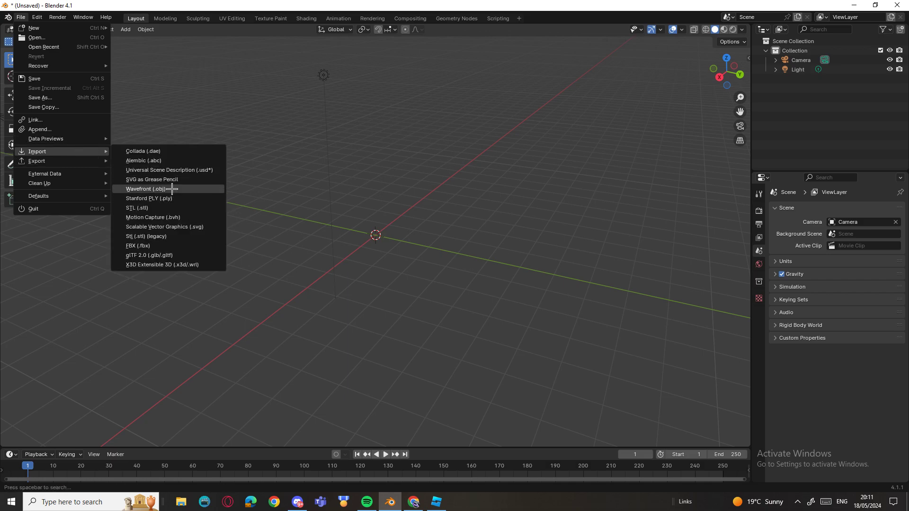
left_click(152, 189)
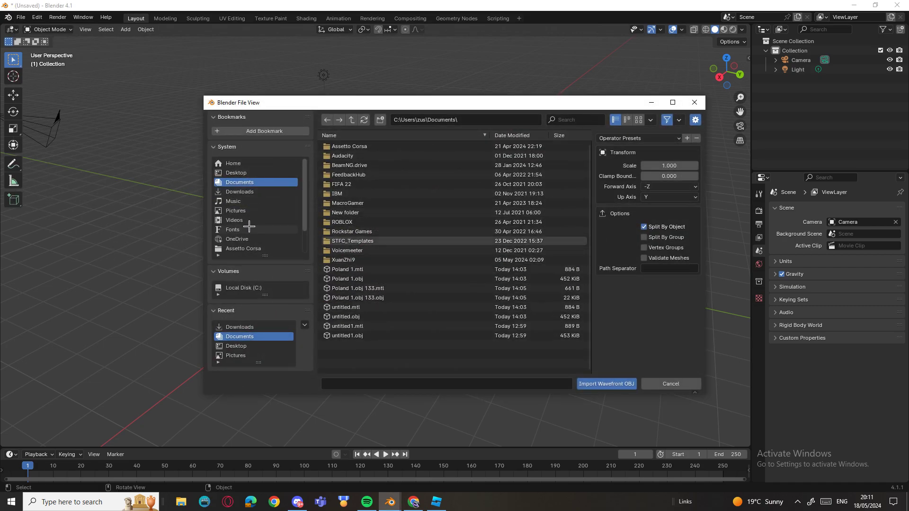
left_click(235, 211)
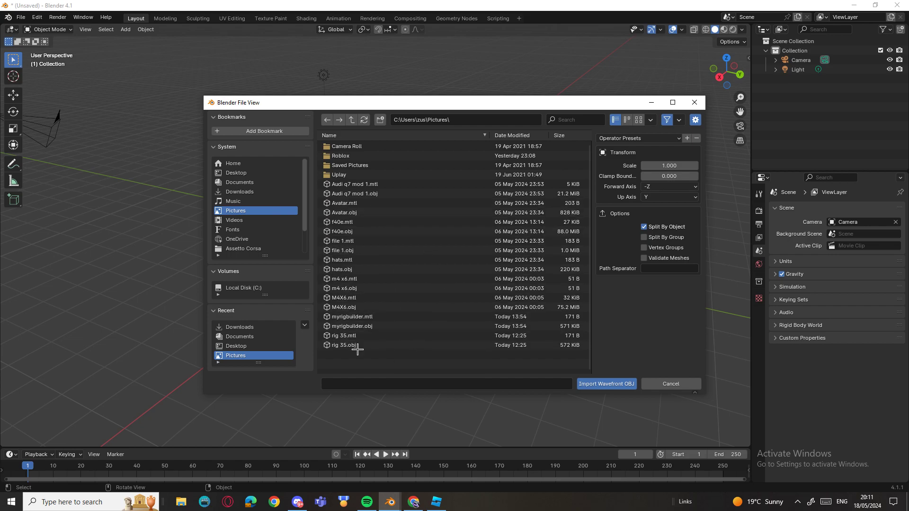
left_click(344, 345)
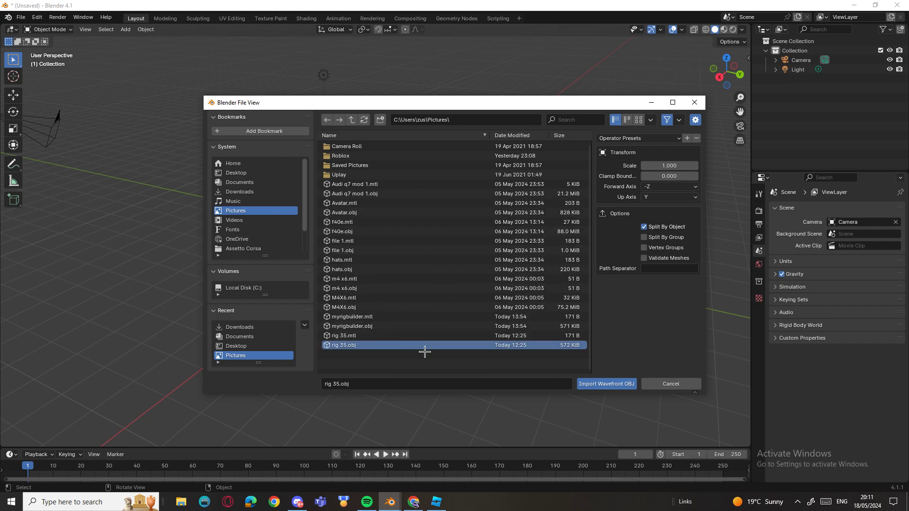
left_click(605, 384)
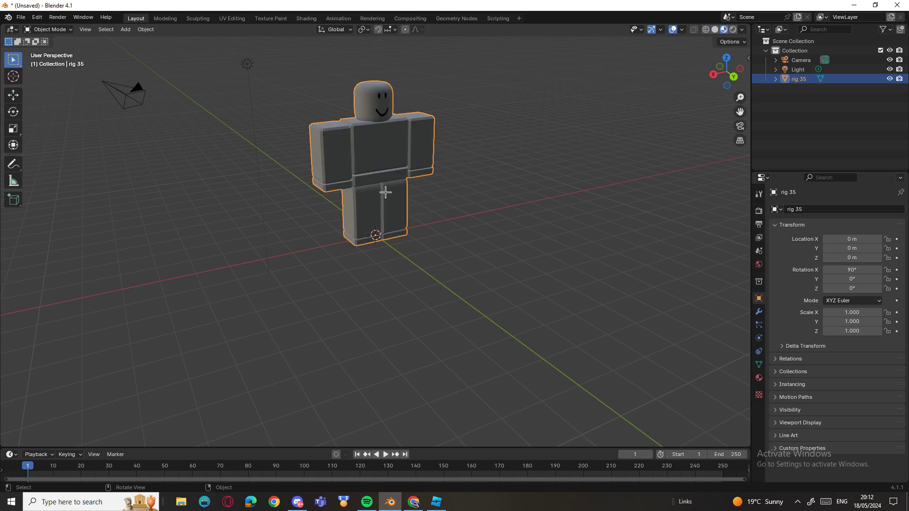
key("z")
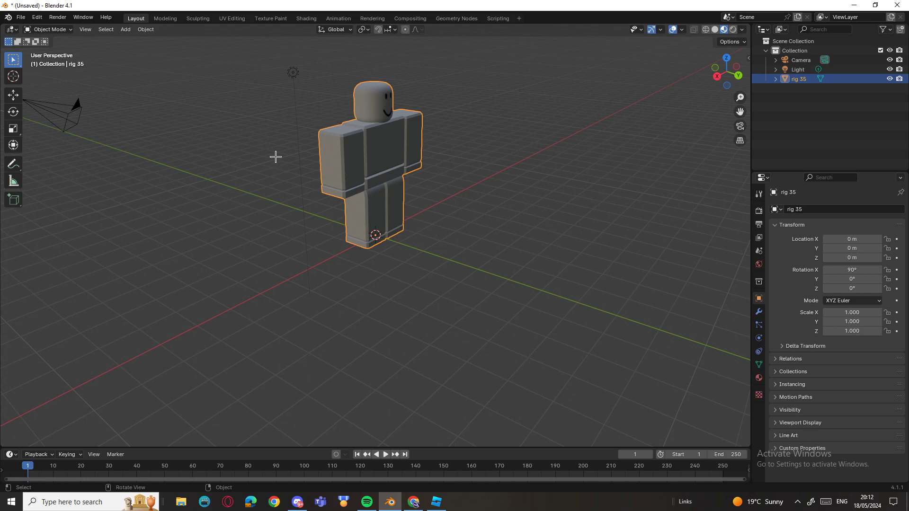
mouse_move(271, 152)
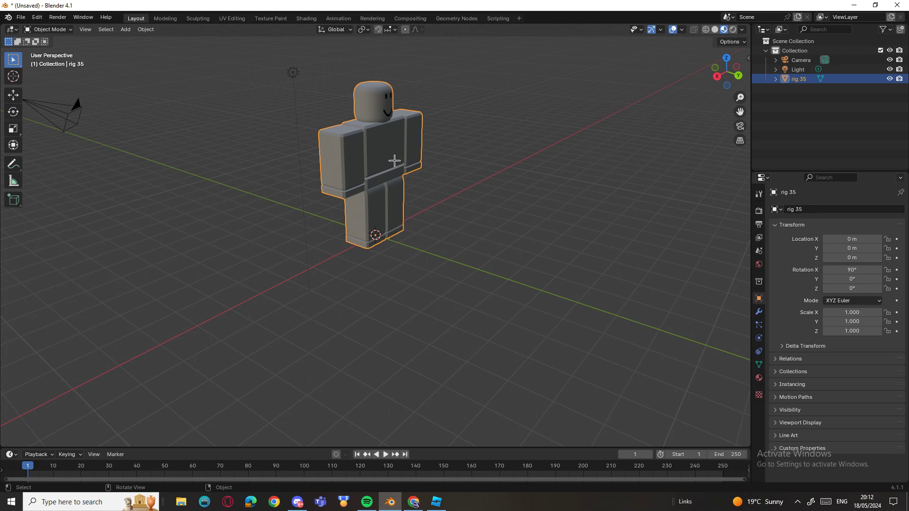
mouse_move(429, 163)
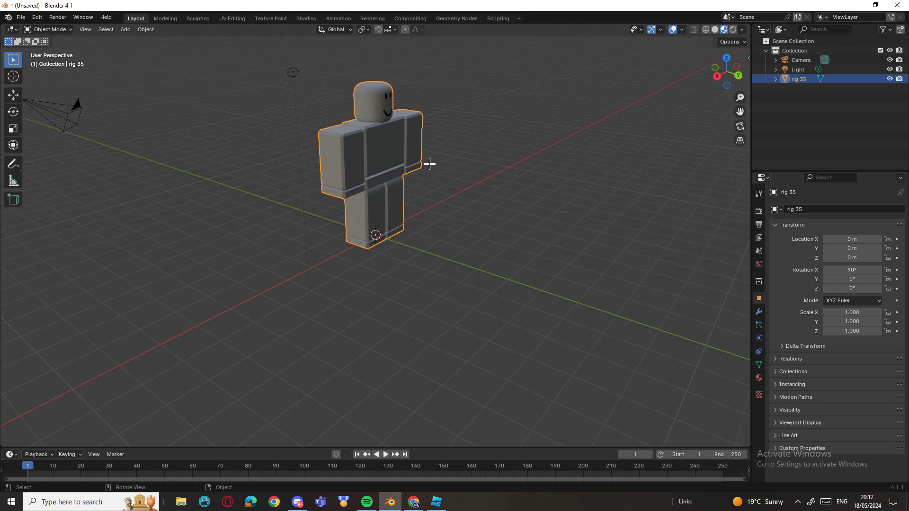
left_click_drag(429, 165, 447, 88)
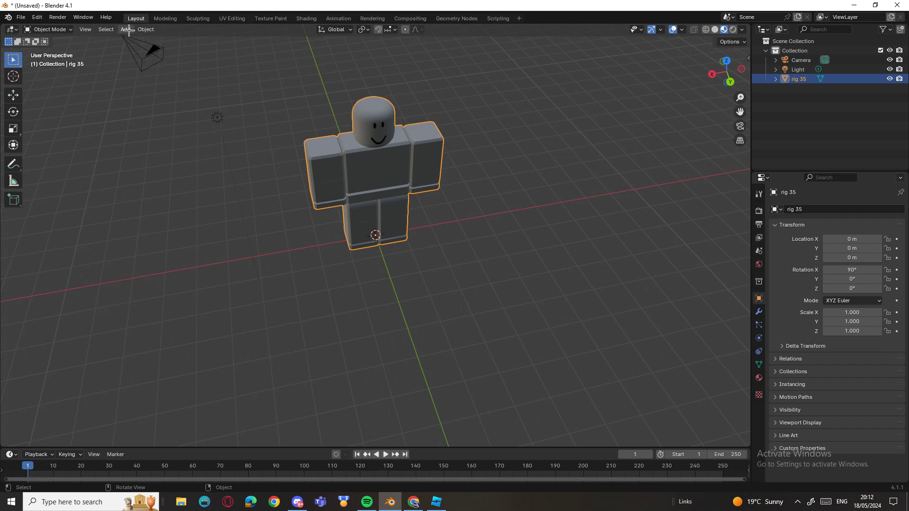
Add a mesh cylinder, flatten it and lower it onto the avatar's head as a brim
left_click(125, 28)
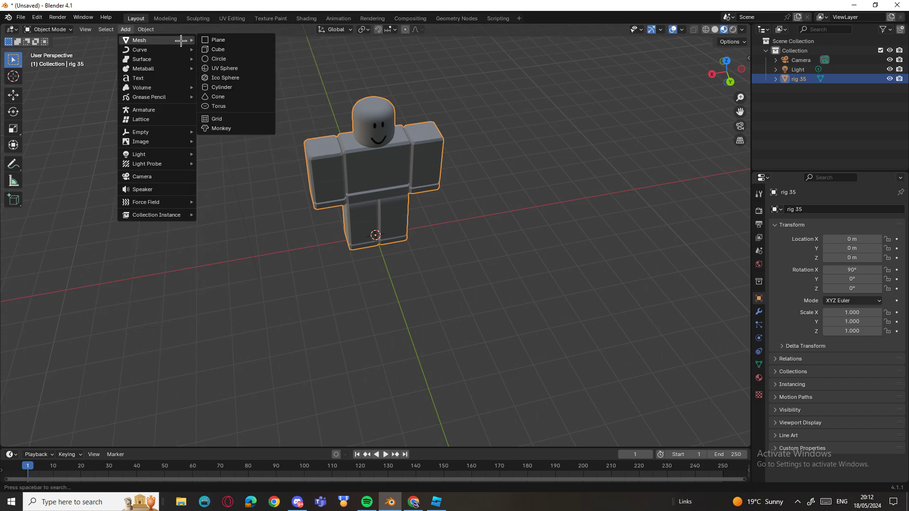
mouse_move(238, 59)
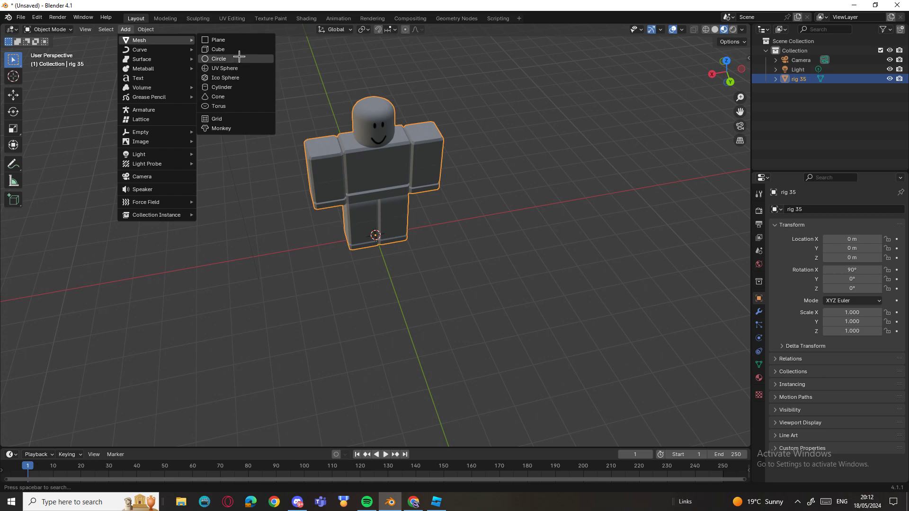
left_click(221, 87)
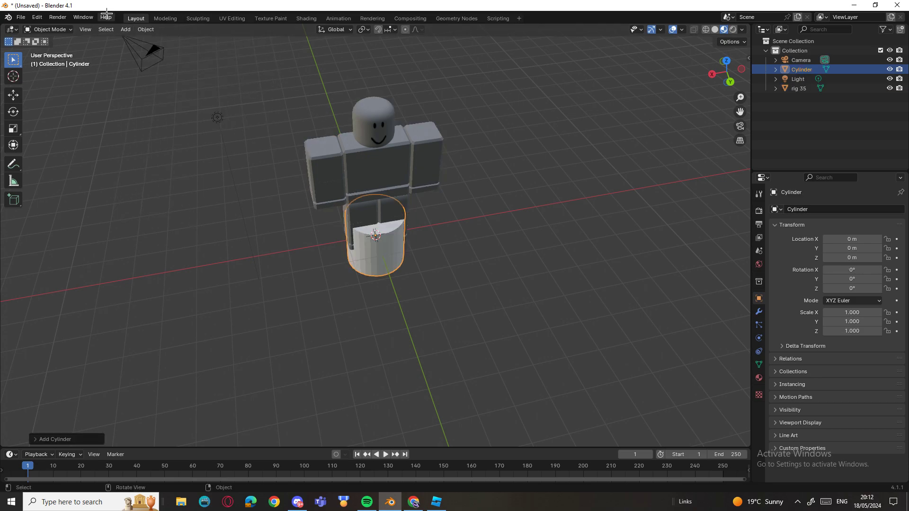
left_click(13, 95)
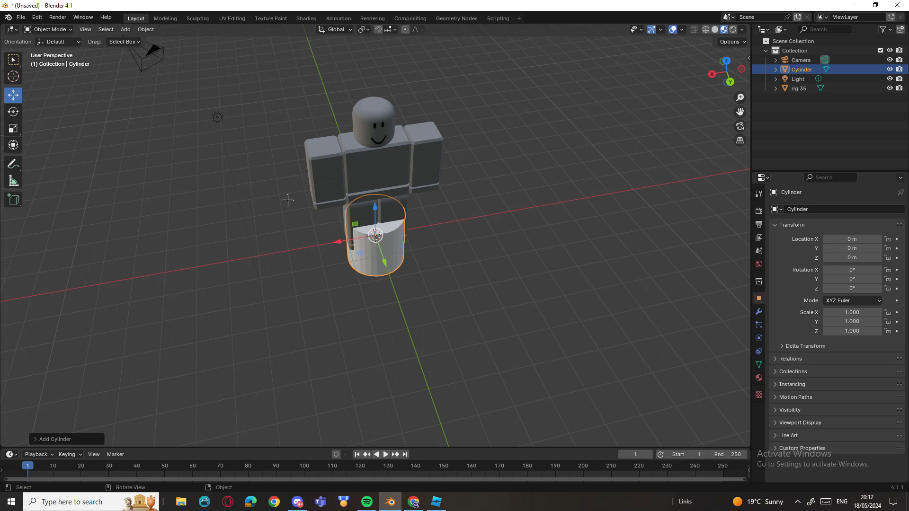
left_click_drag(375, 235, 373, 87)
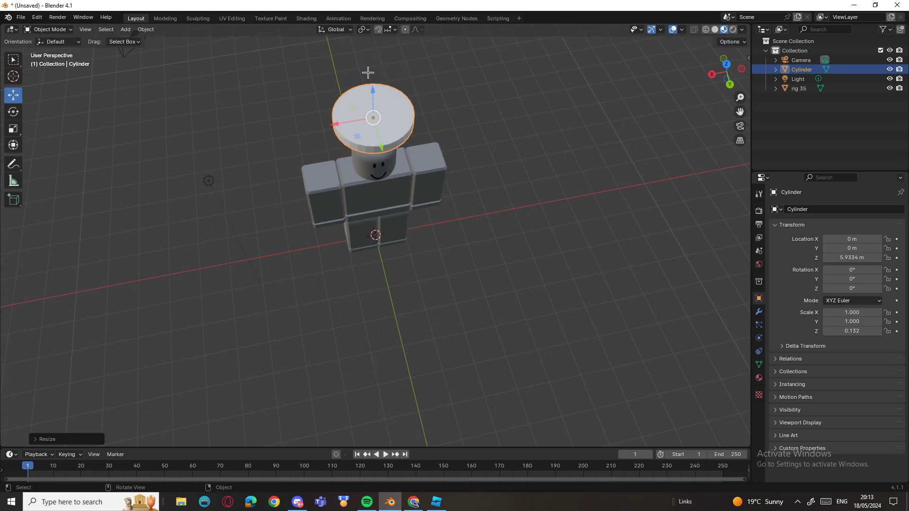
left_click_drag(372, 118, 372, 65)
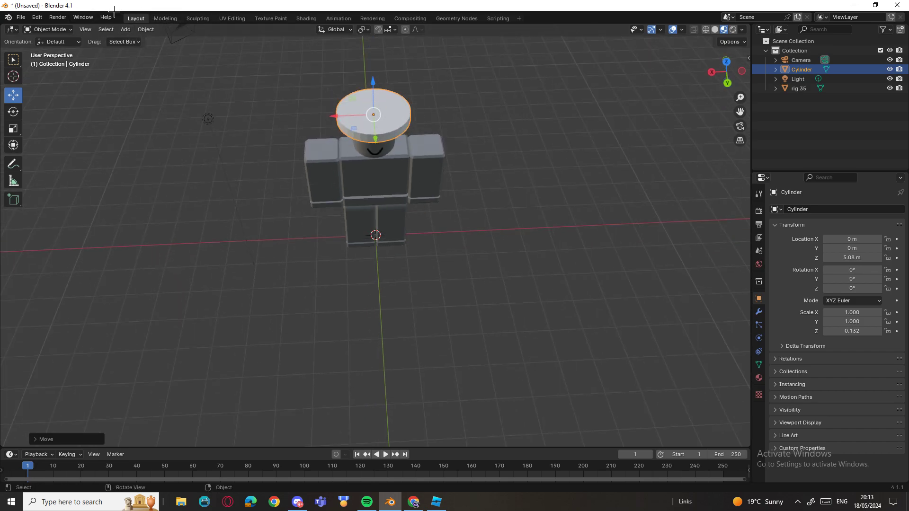
left_click(145, 29)
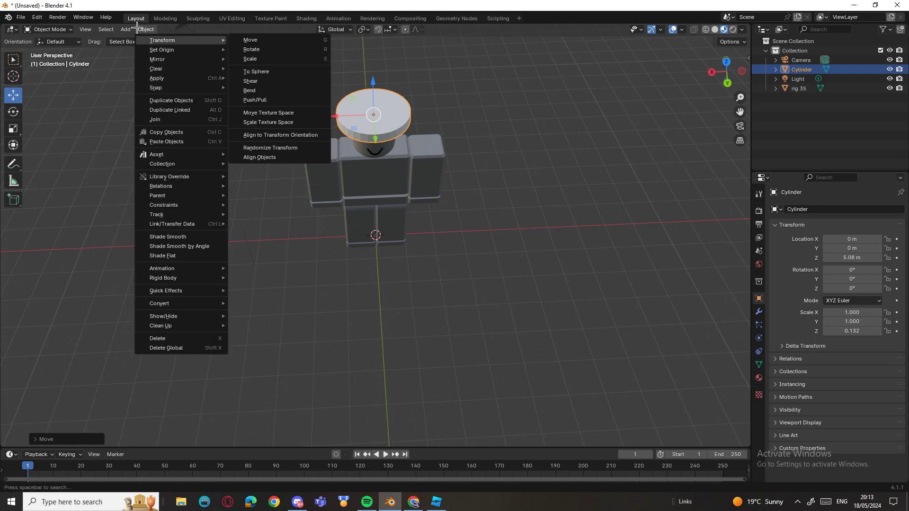
Add a second cylinder and scale it to 0.697, 0.697, 0.466 for the crown
left_click(125, 29)
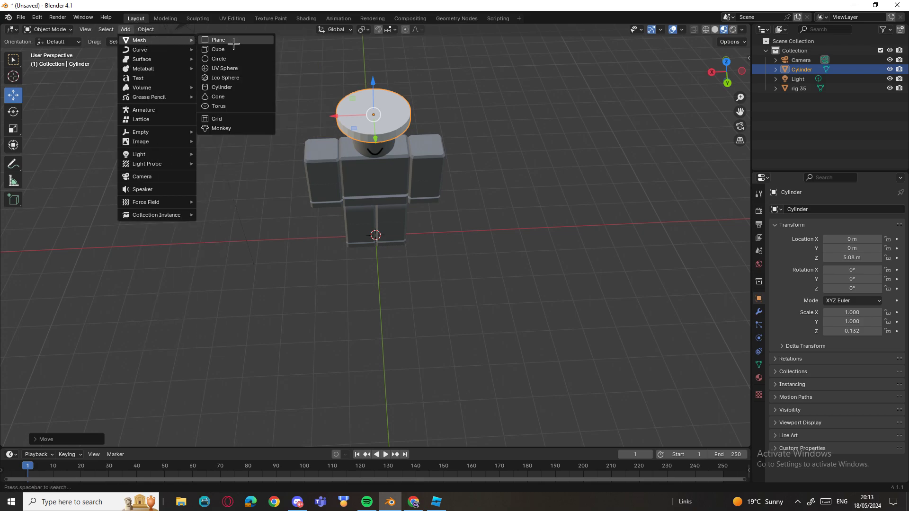
left_click(222, 87)
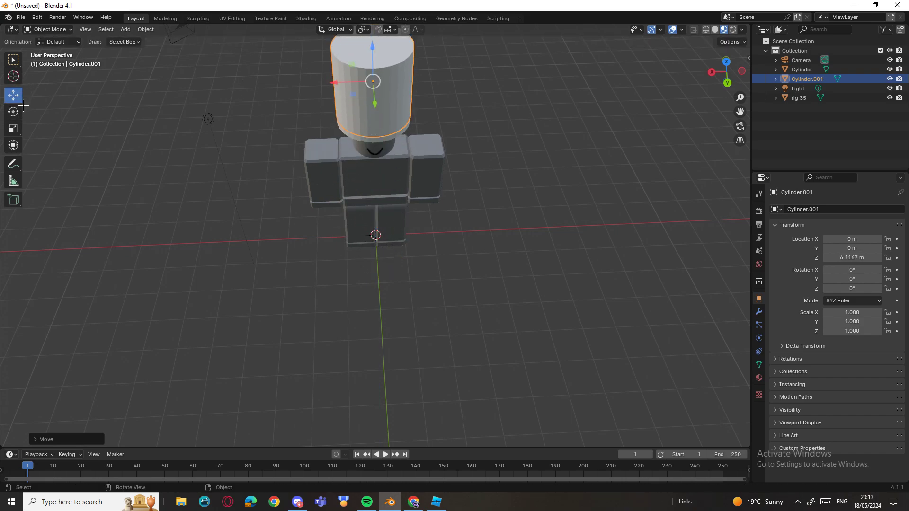
left_click(13, 129)
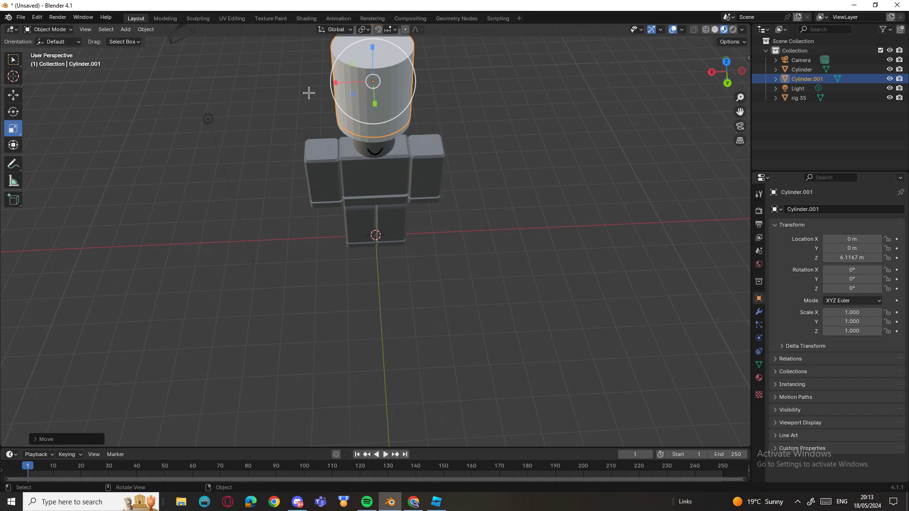
key("s")
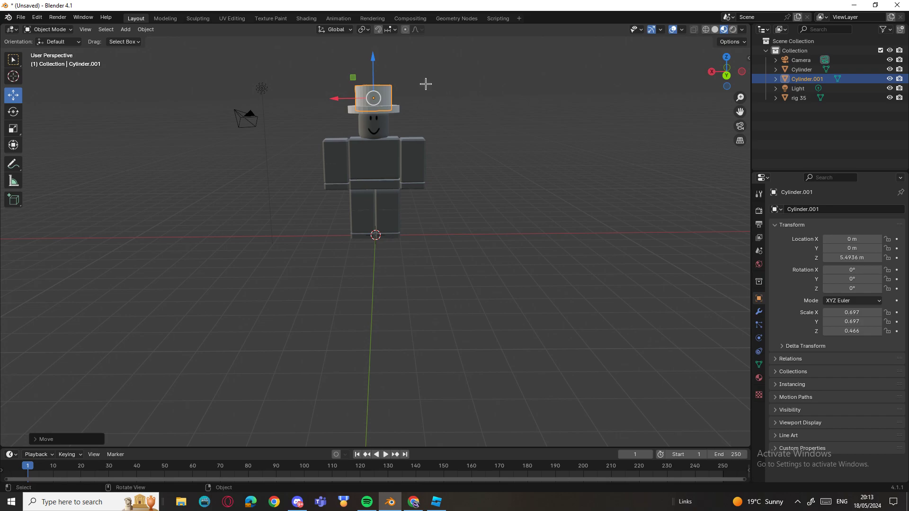
Add a third cylinder, flatten it, lower it onto the head and narrow its width
left_click(105, 17)
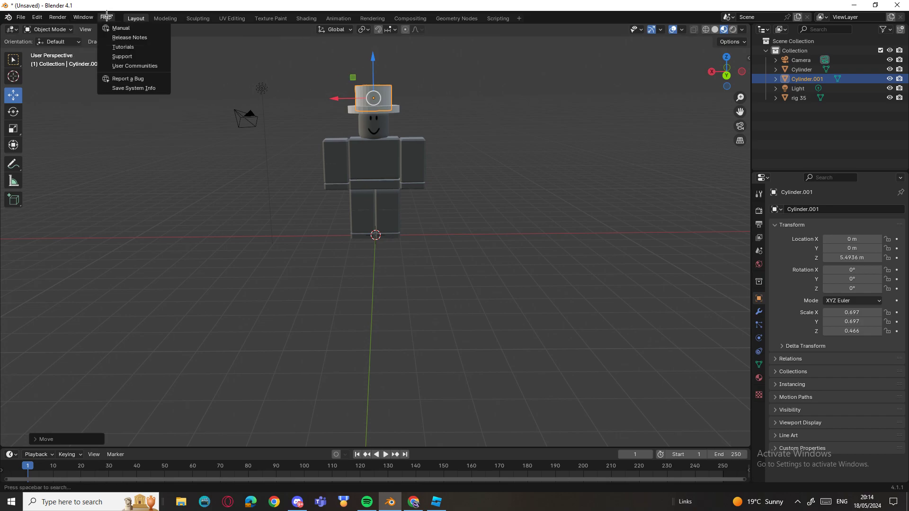
left_click(105, 16)
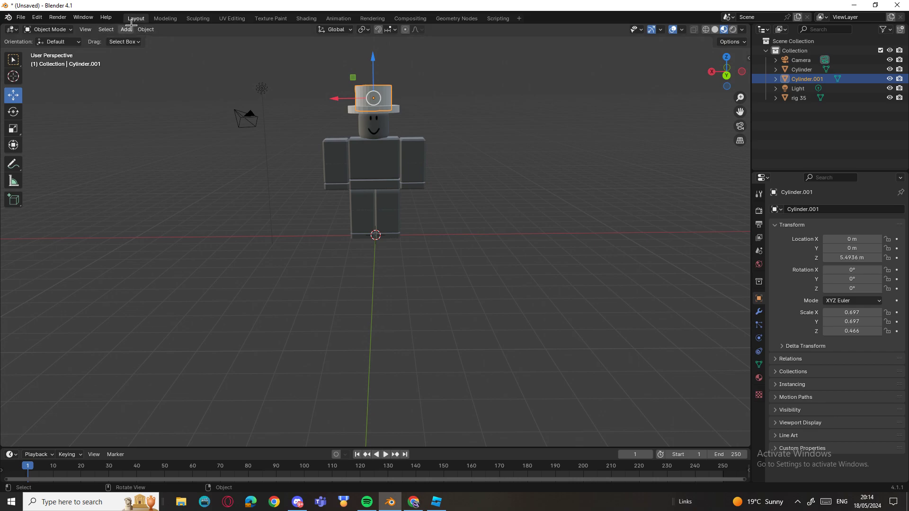
left_click(125, 29)
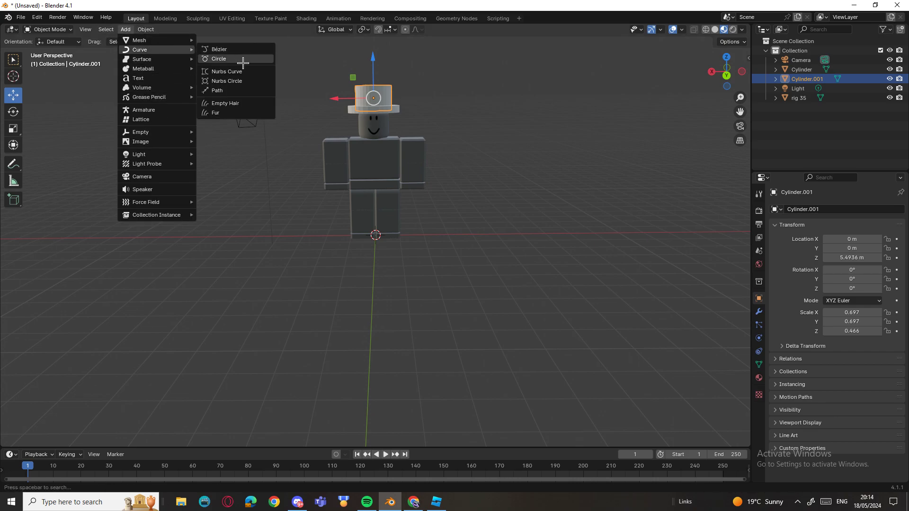
mouse_move(138, 40)
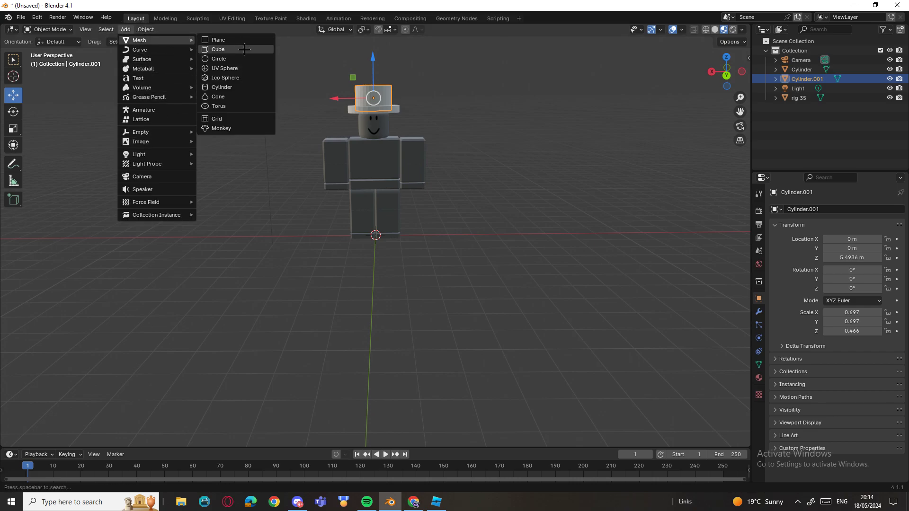
left_click(221, 88)
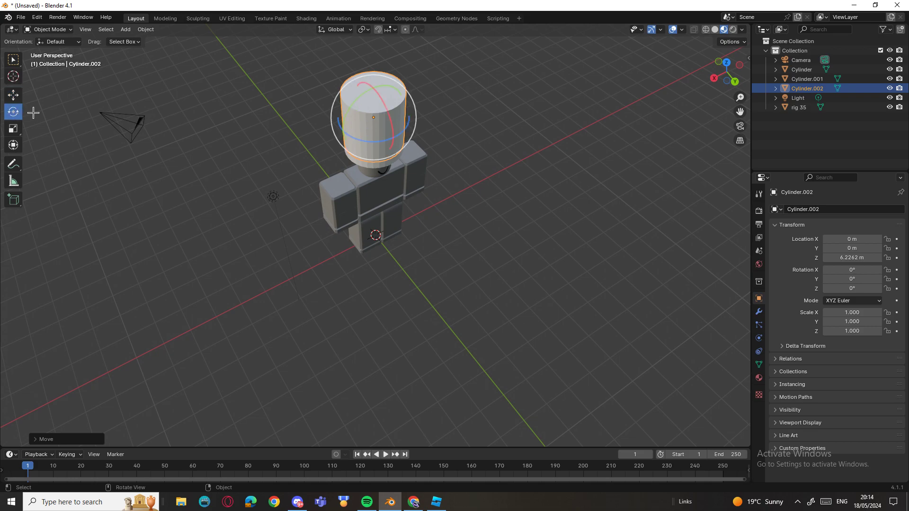
left_click(13, 128)
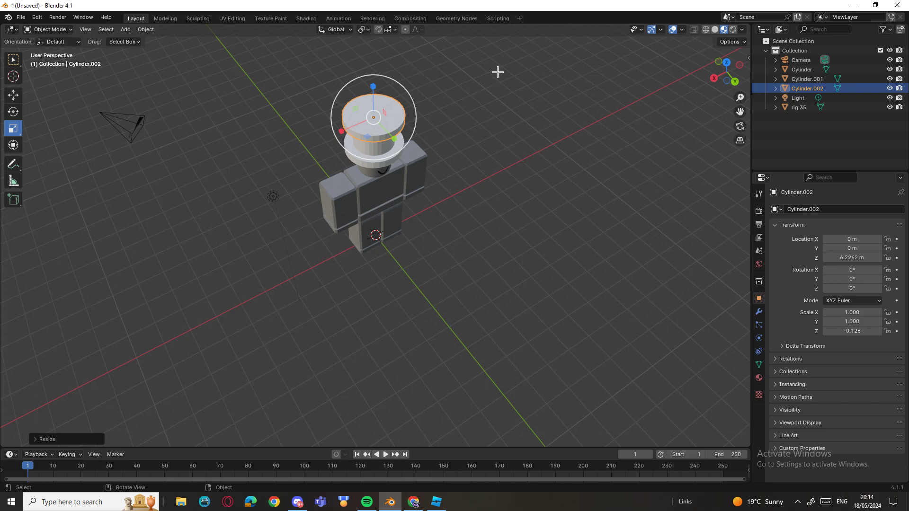
left_click(13, 95)
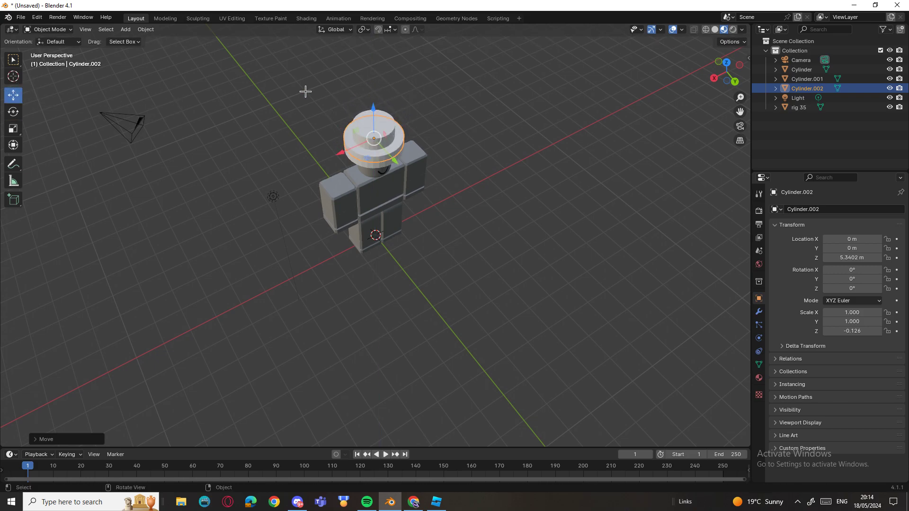
left_click(13, 112)
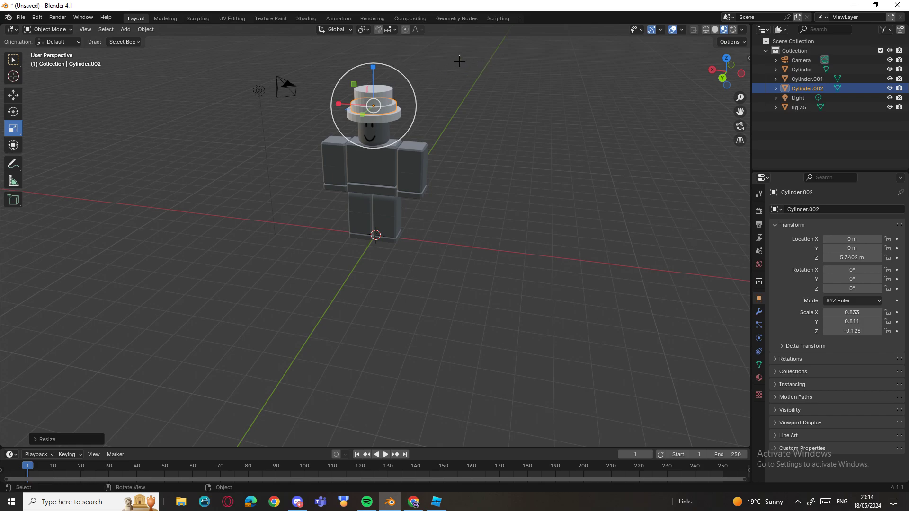
Select the crown cylinder (Cylinder.001) and scale it taller
left_click(806, 78)
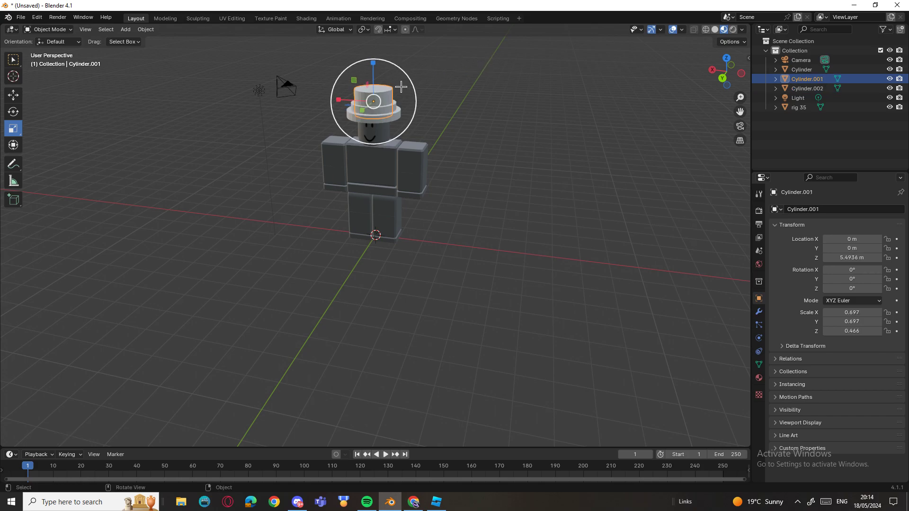
key("s")
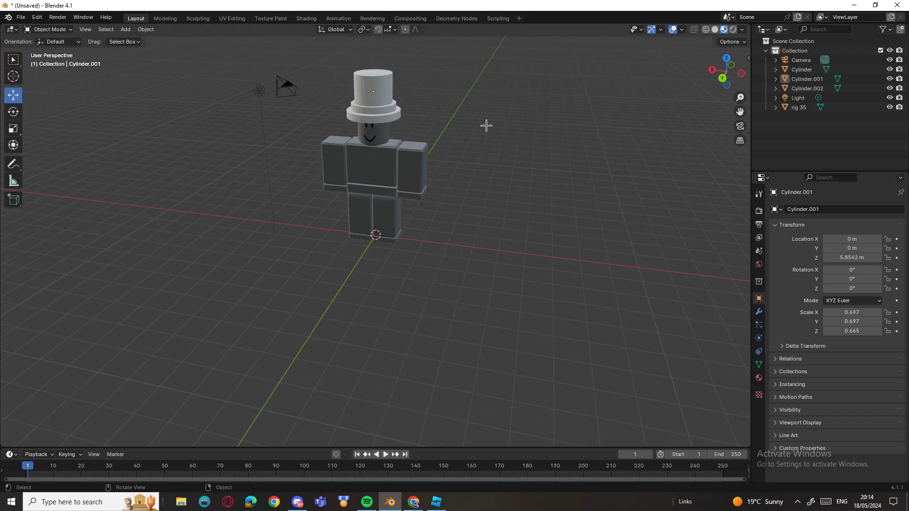
left_click_drag(487, 125, 281, 102)
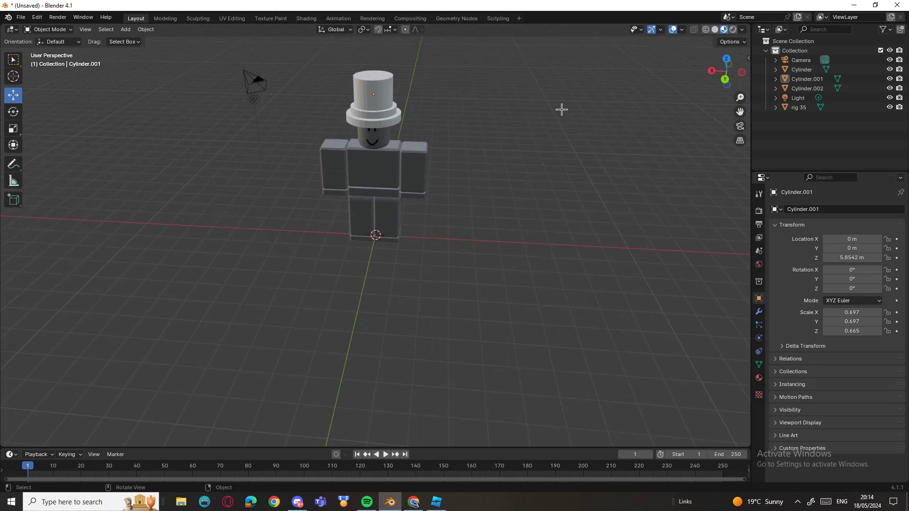
mouse_move(487, 99)
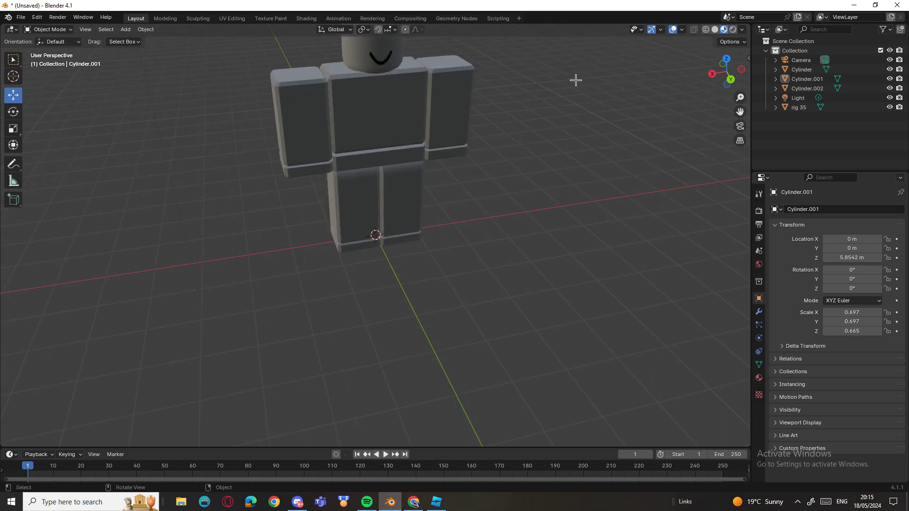
Close the sign-in pop-up and switch to the UV Editing workspace for the crown
left_click(459, 503)
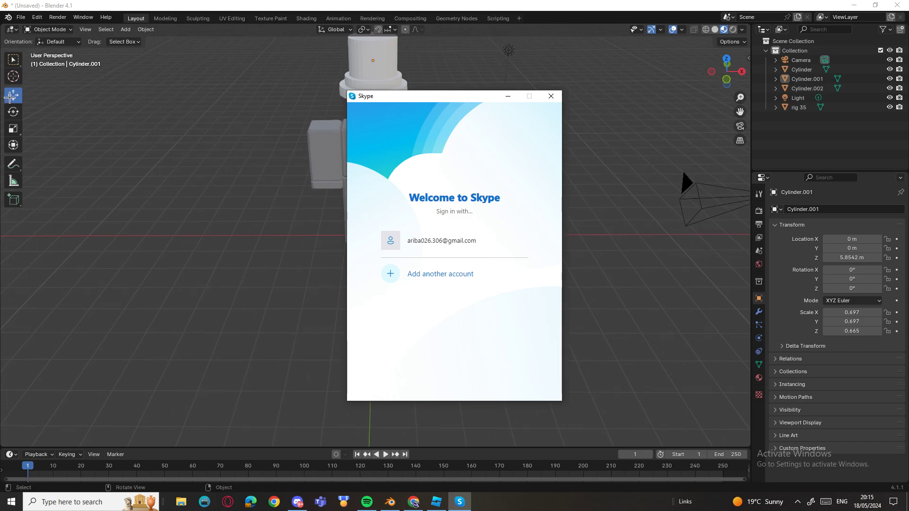
left_click(550, 96)
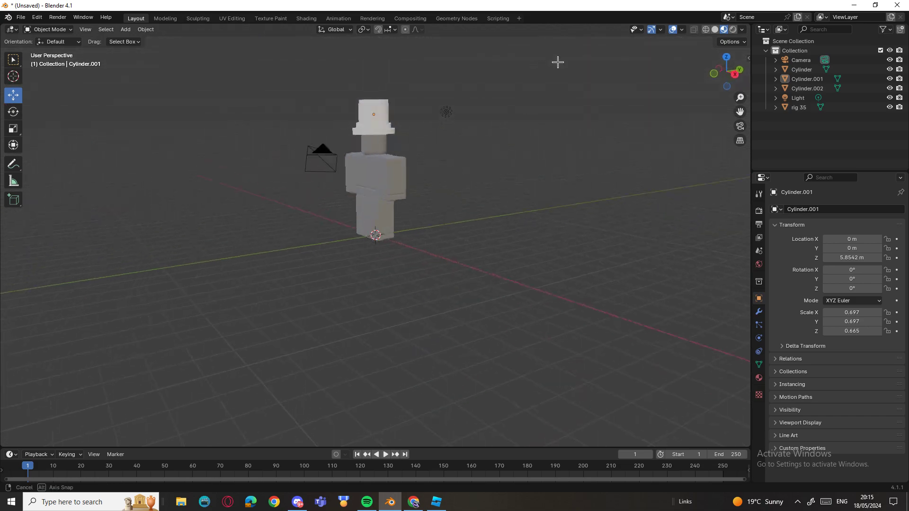
left_click_drag(557, 62, 349, 56)
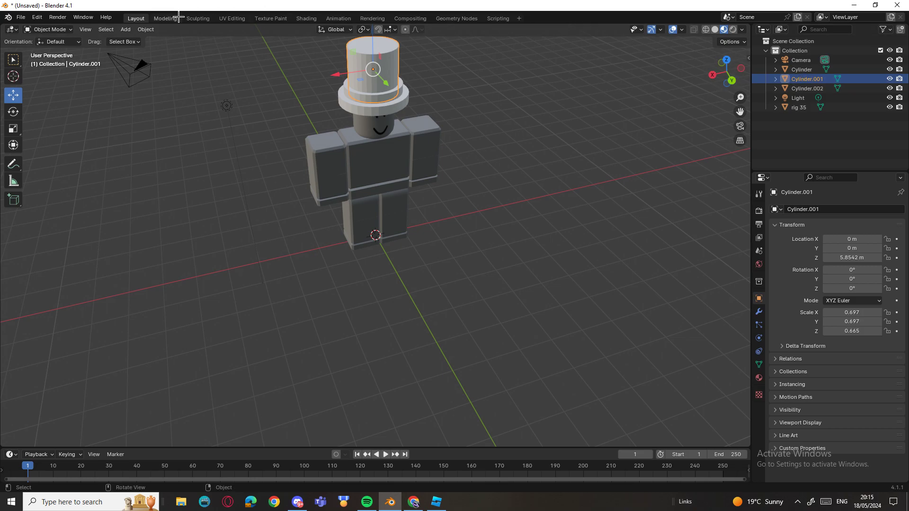
left_click(232, 18)
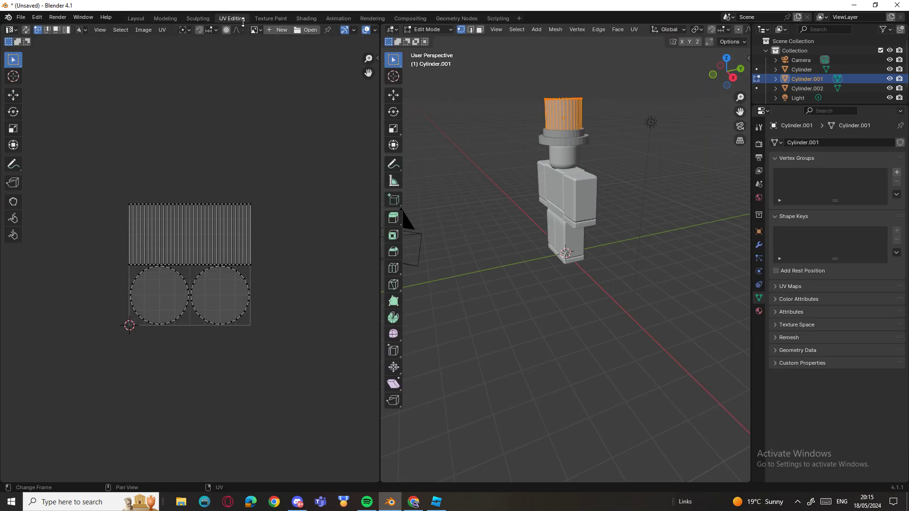
Search Google for 'black carbon fiber' and save a result image
left_click(413, 501)
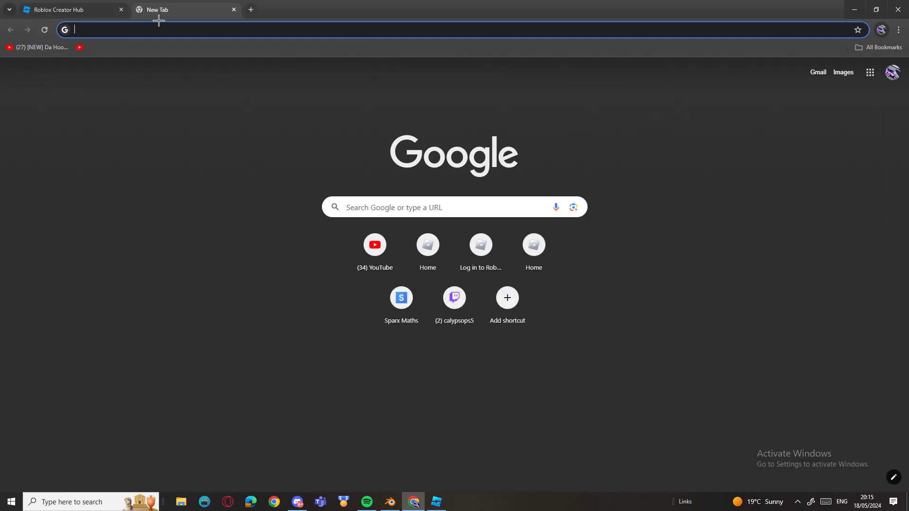
mouse_move(167, 30)
type("black")
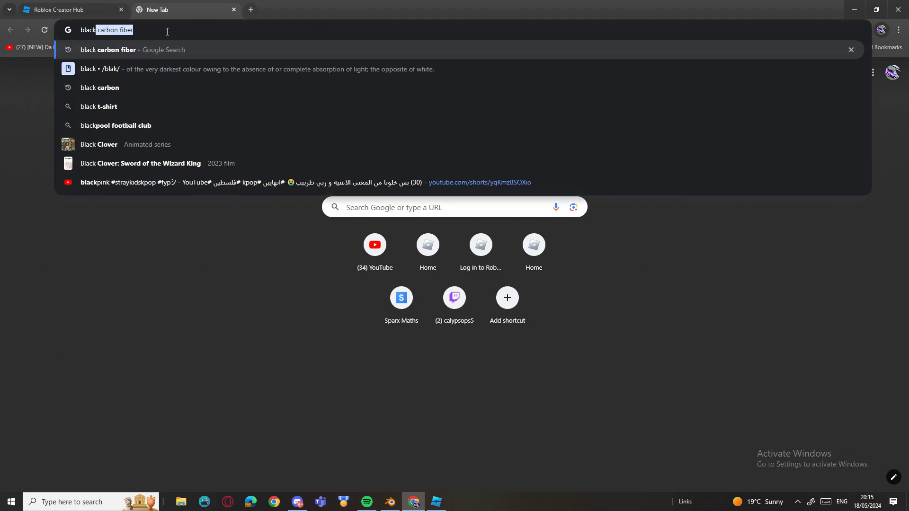
key("Enter")
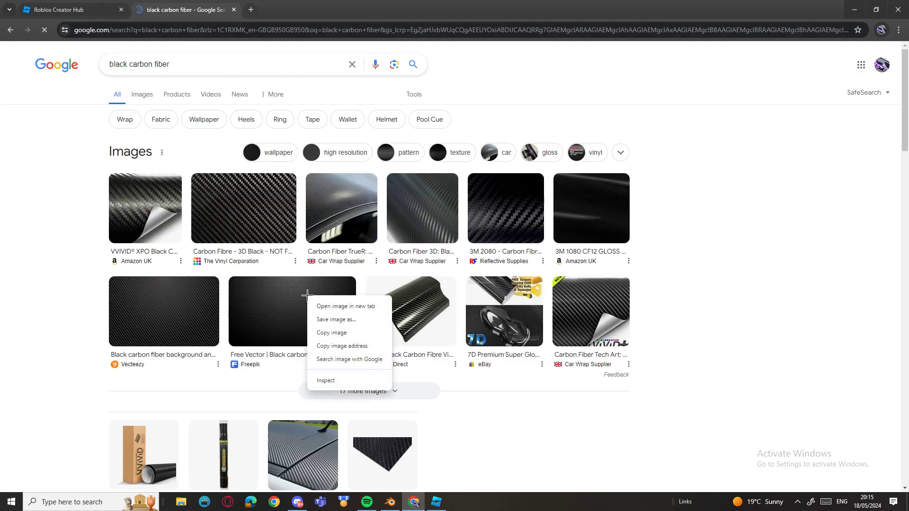
left_click(336, 320)
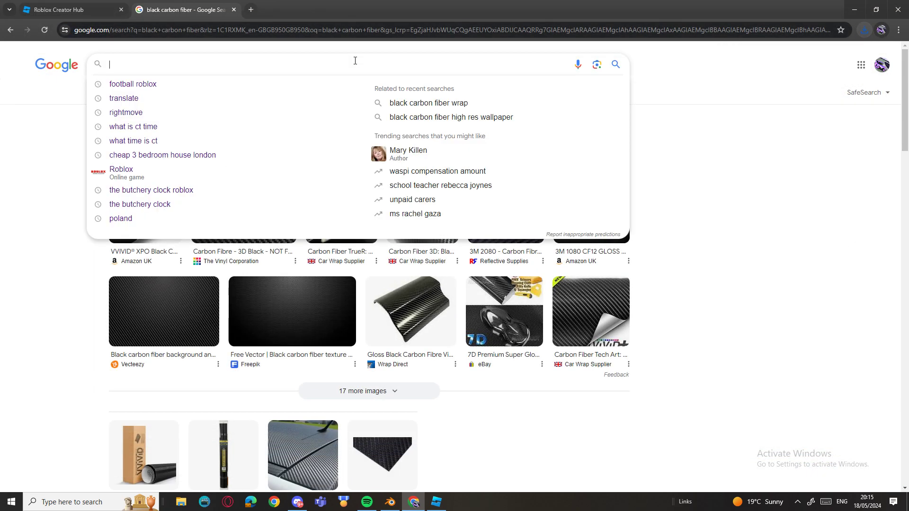
Search for 'white', save a plain white image, and return to Blender
type("white")
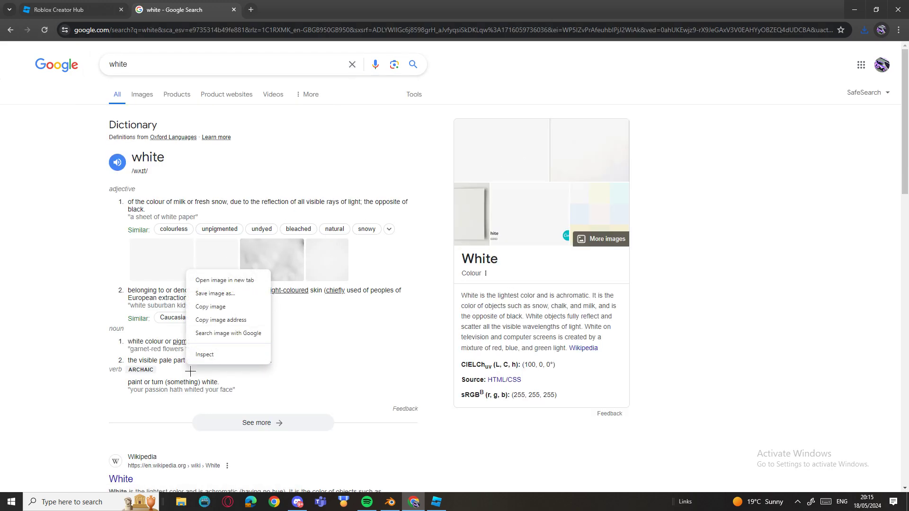
left_click(522, 265)
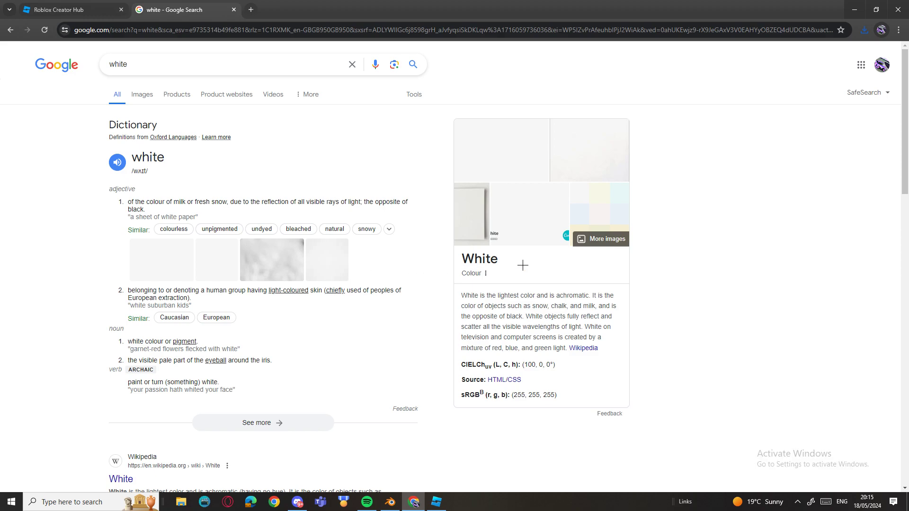
left_click(142, 94)
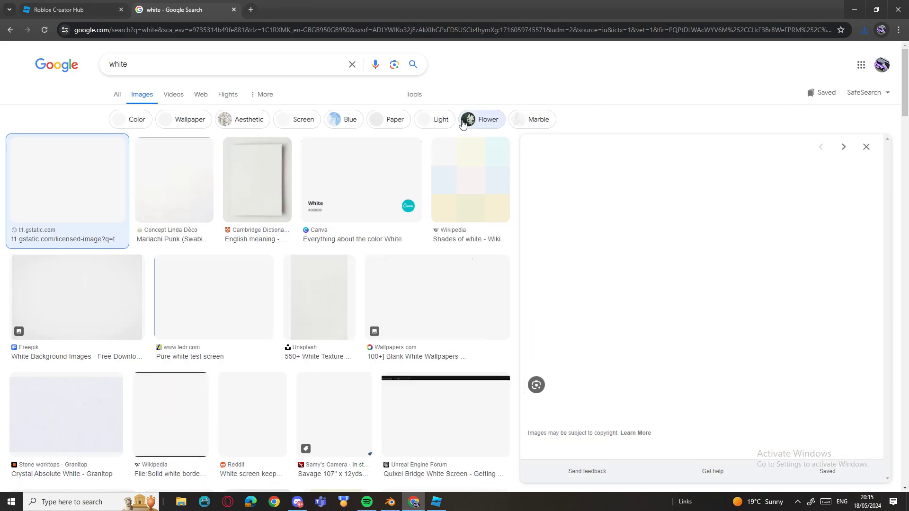
mouse_move(75, 297)
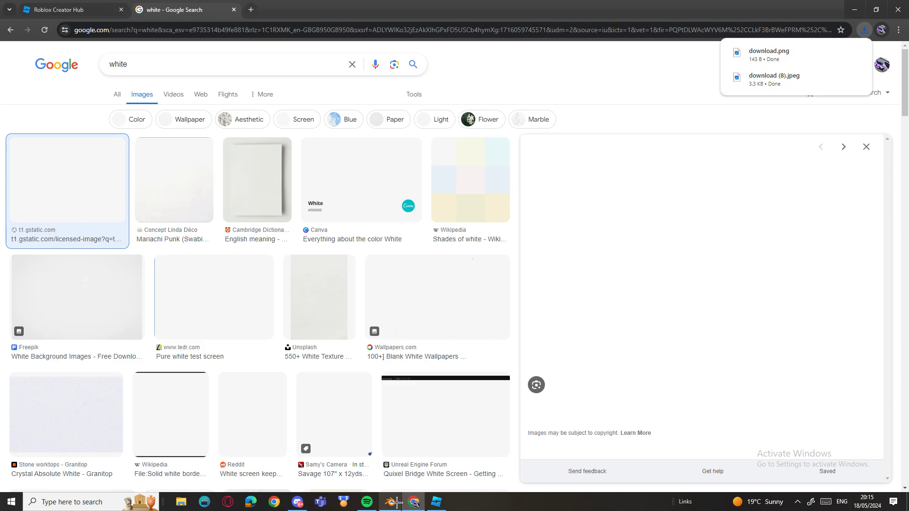
left_click(389, 502)
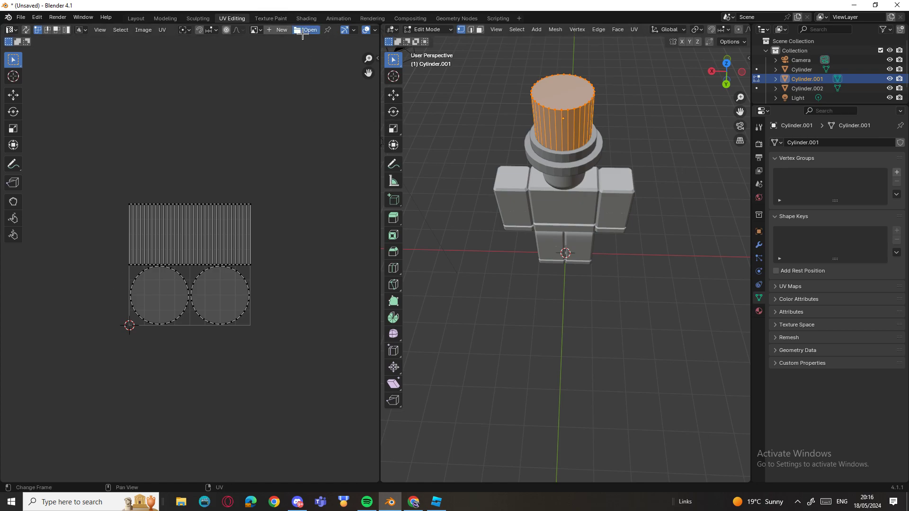
Open the downloaded carbon fibre image from the Desktop in the UV editor
left_click(309, 30)
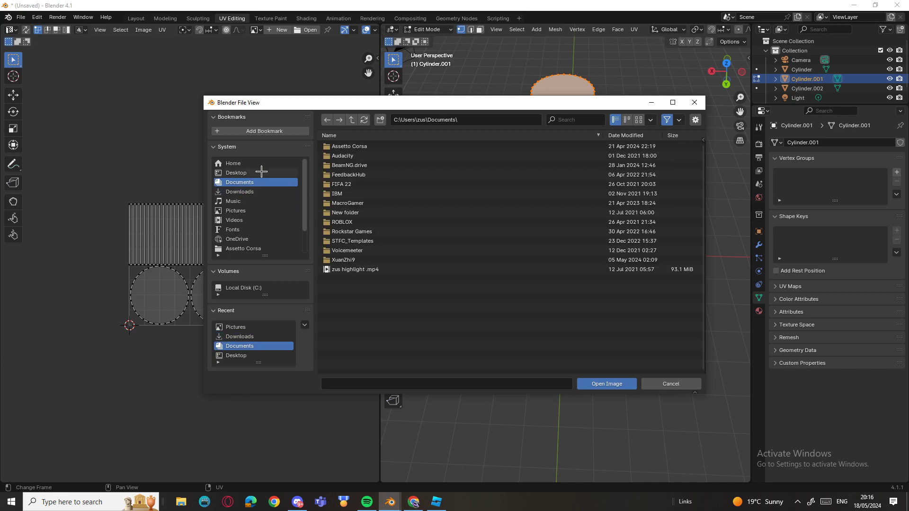
left_click(236, 172)
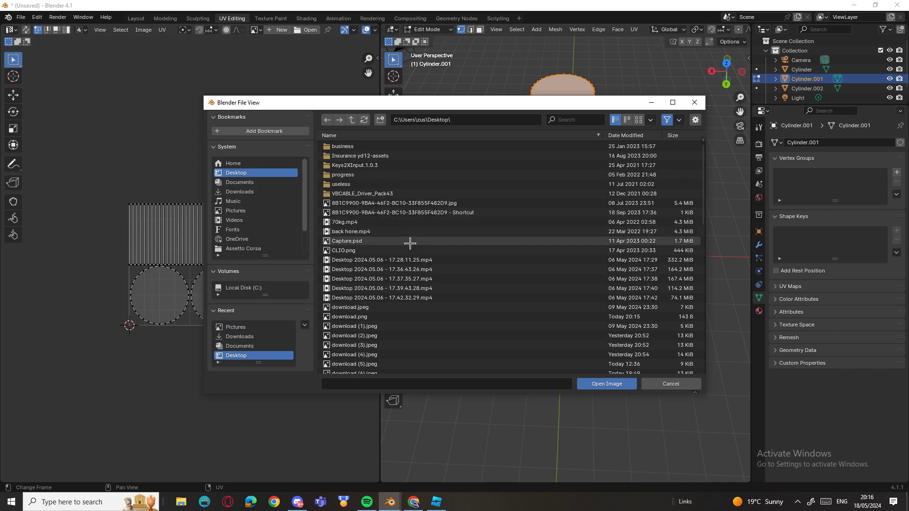
scroll("down", 3)
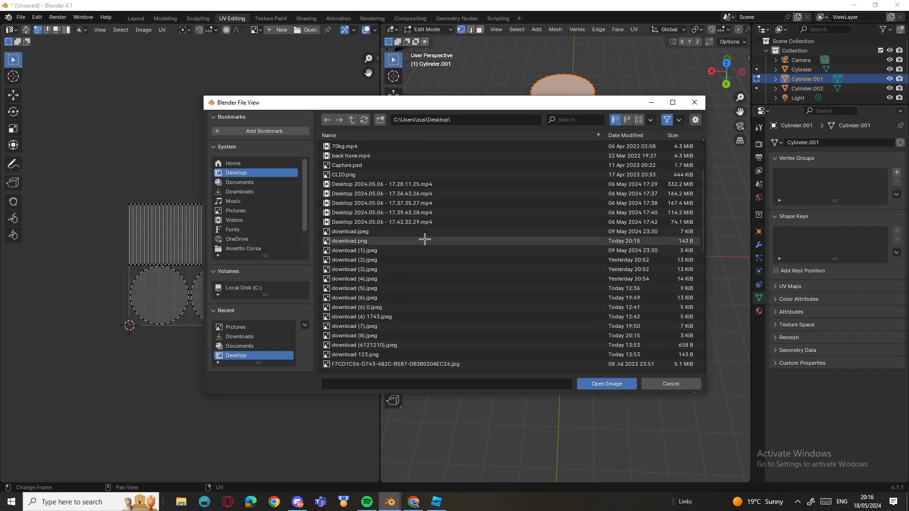
left_click(349, 240)
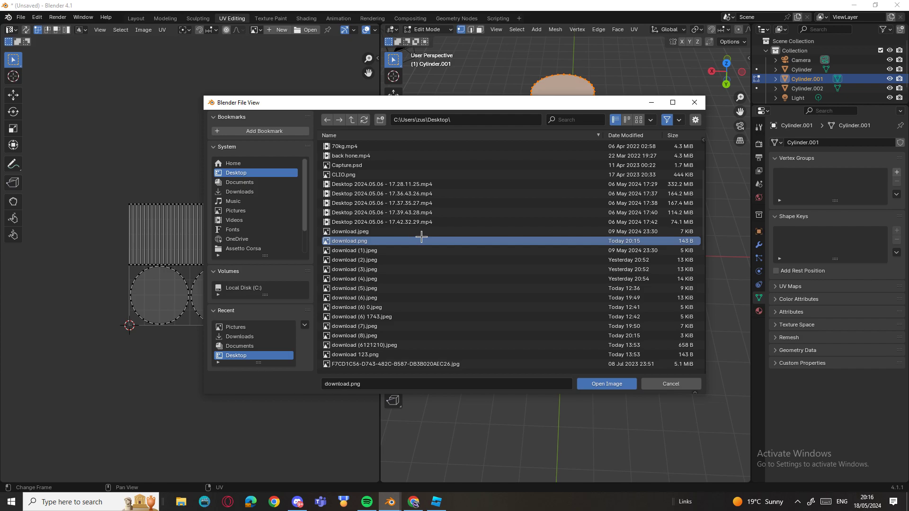
left_click(606, 384)
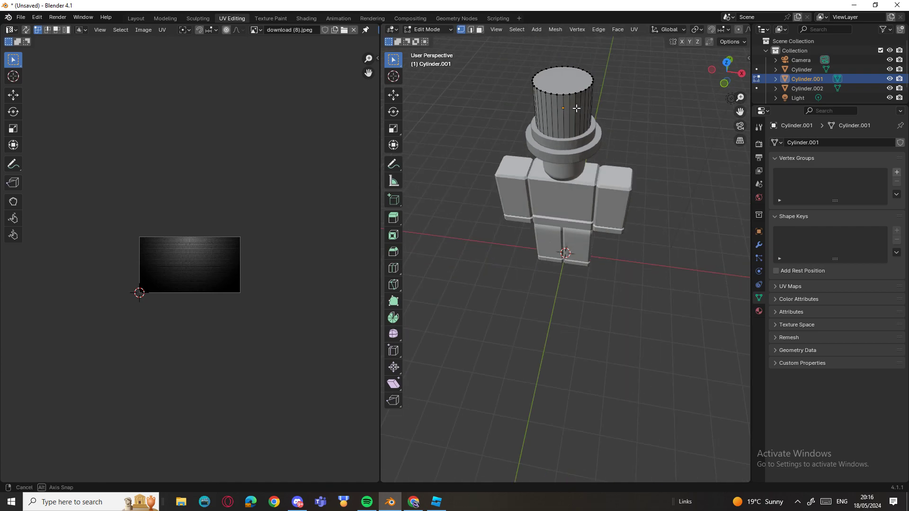
Create a new crown material with download (8).jpeg as its Base Color image texture
left_click(136, 18)
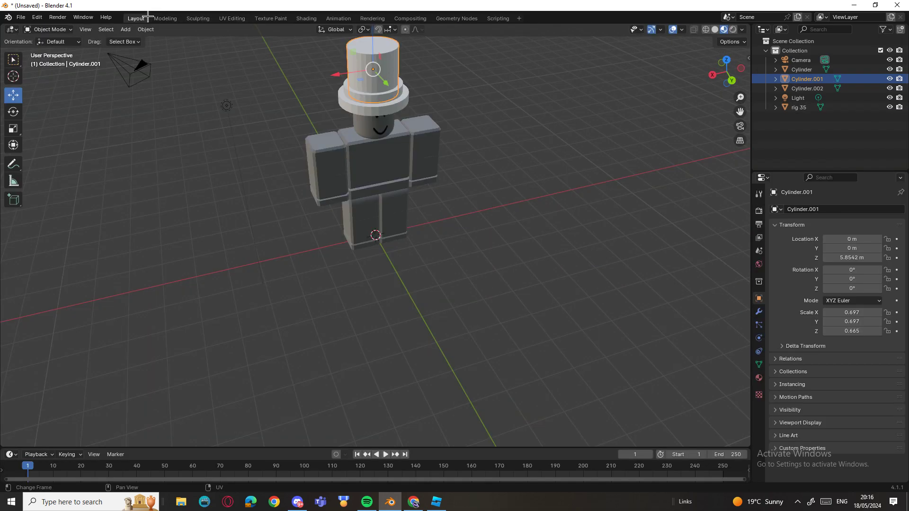
left_click(232, 18)
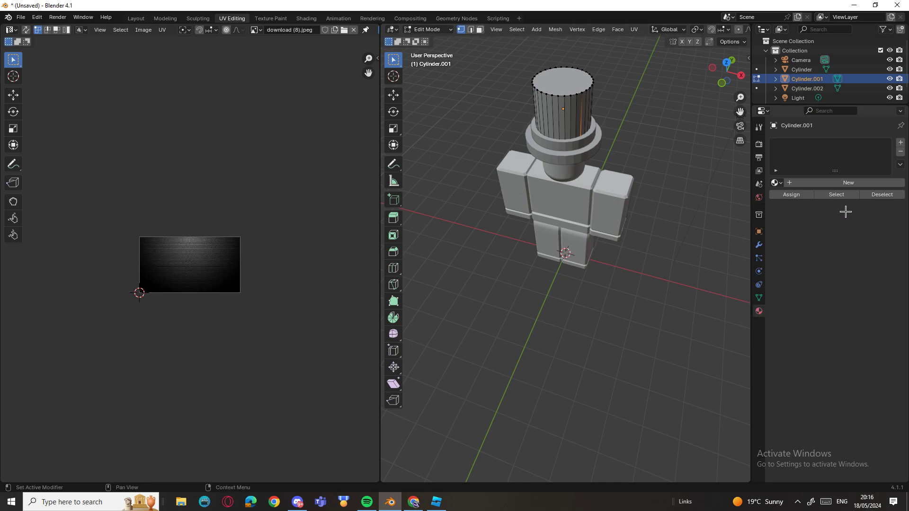
mouse_move(825, 232)
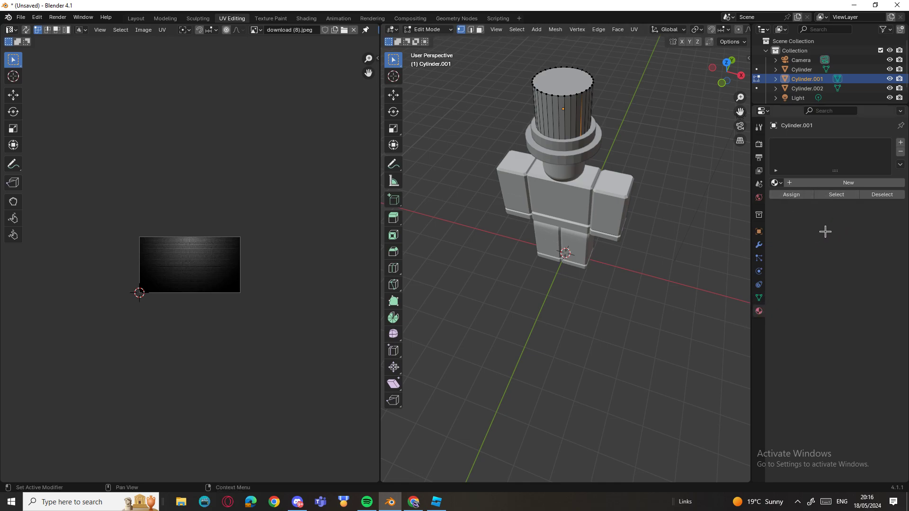
left_click(826, 271)
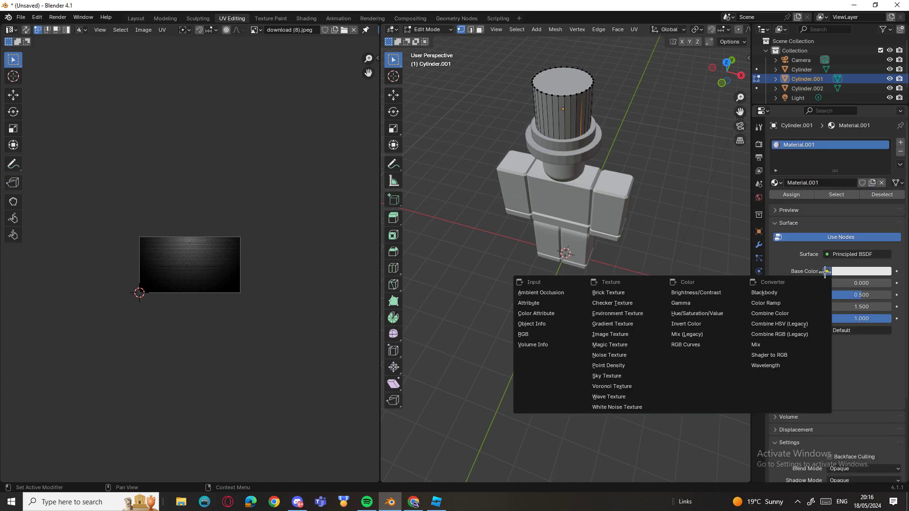
left_click(610, 334)
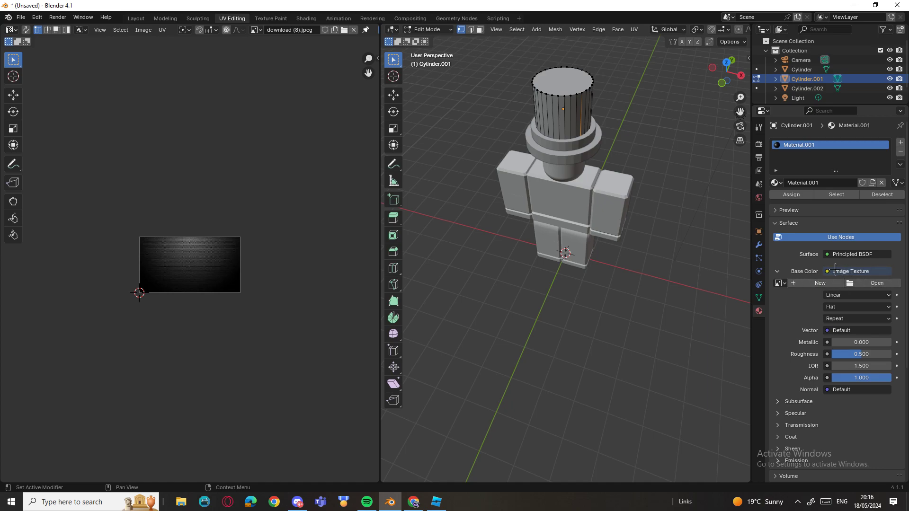
left_click(820, 284)
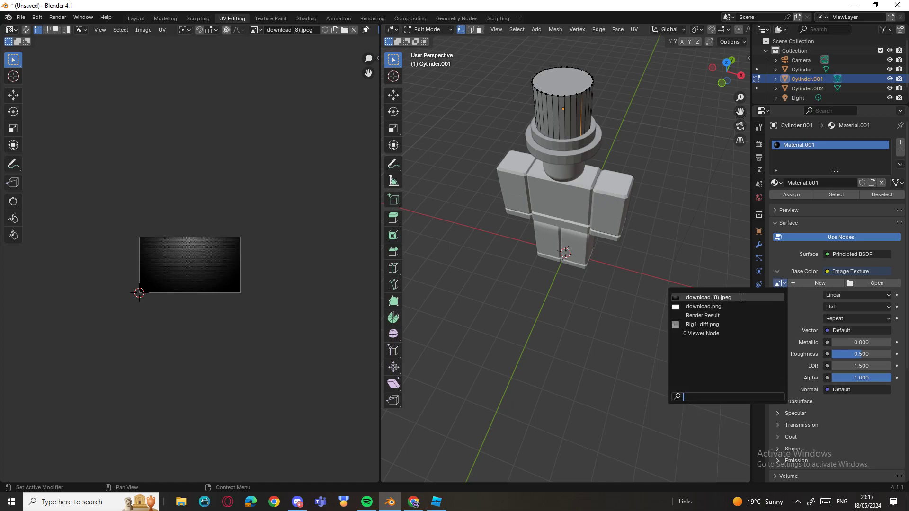
left_click(708, 297)
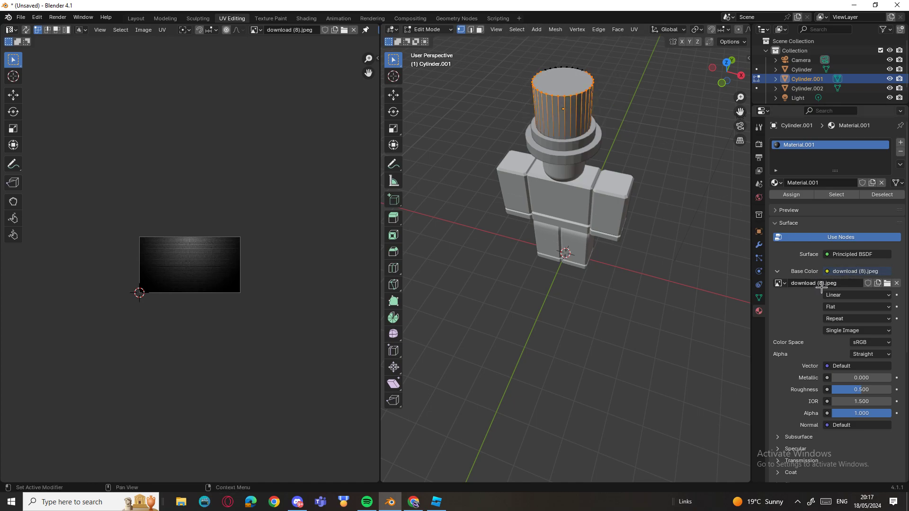
Deselect the crown faces and preview the black crown in the scene view
left_click(630, 173)
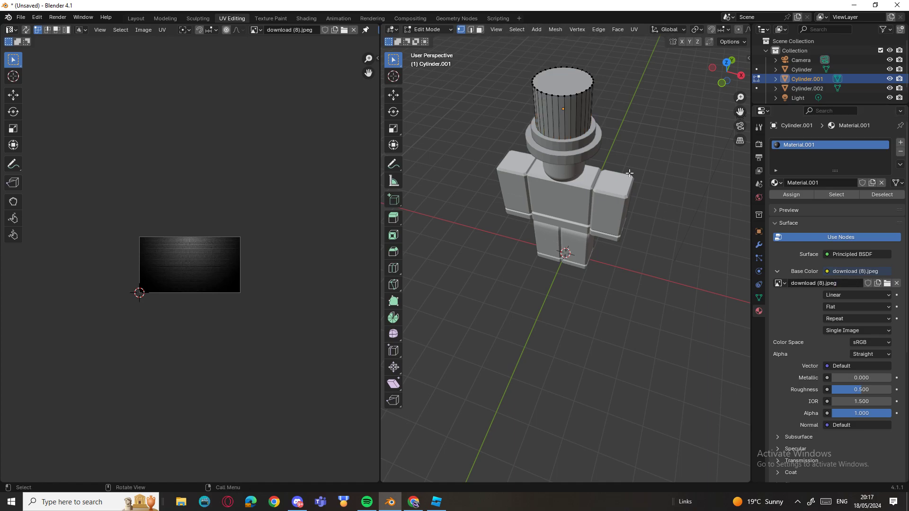
left_click(136, 18)
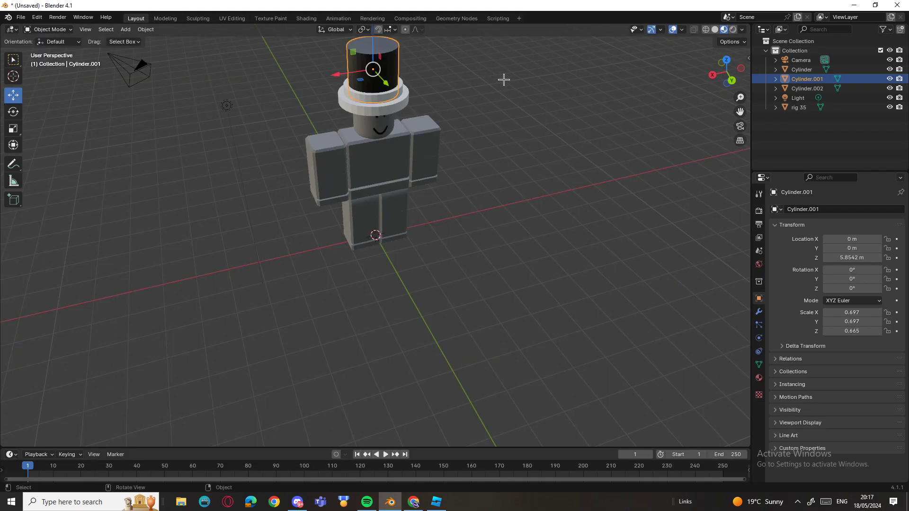
left_click(232, 18)
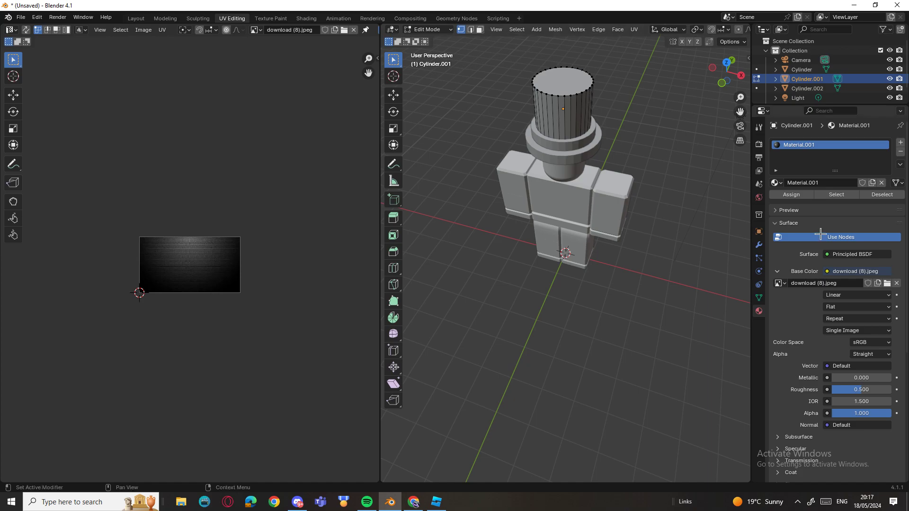
left_click(136, 18)
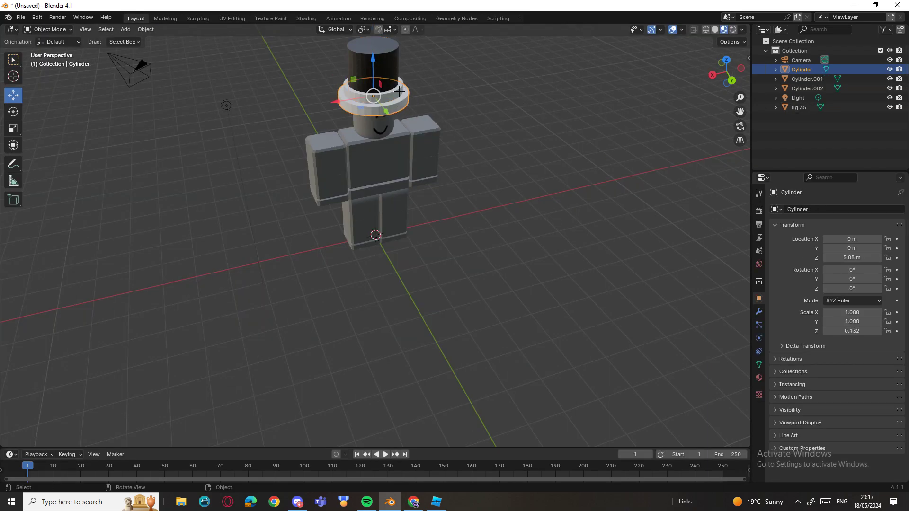
Show download.png behind the band's UVs and use it as the band's Base Color texture
left_click(232, 18)
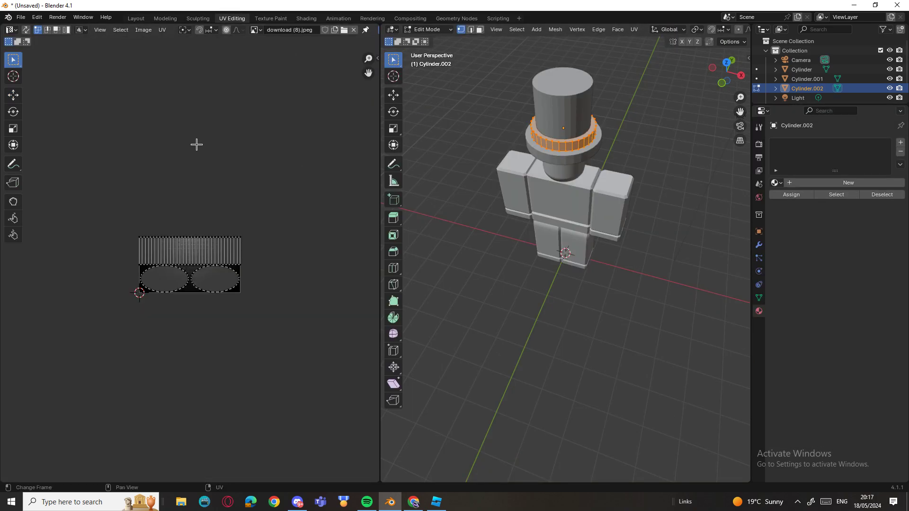
left_click(255, 29)
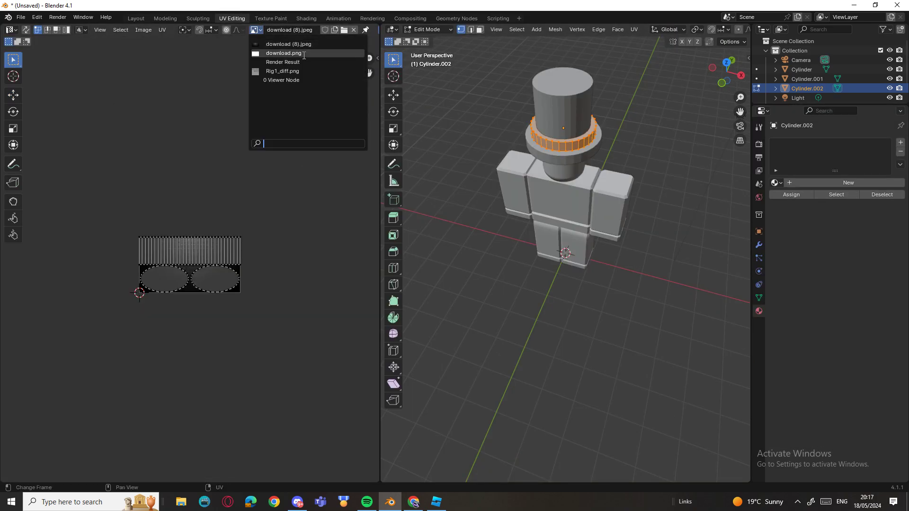
left_click(283, 53)
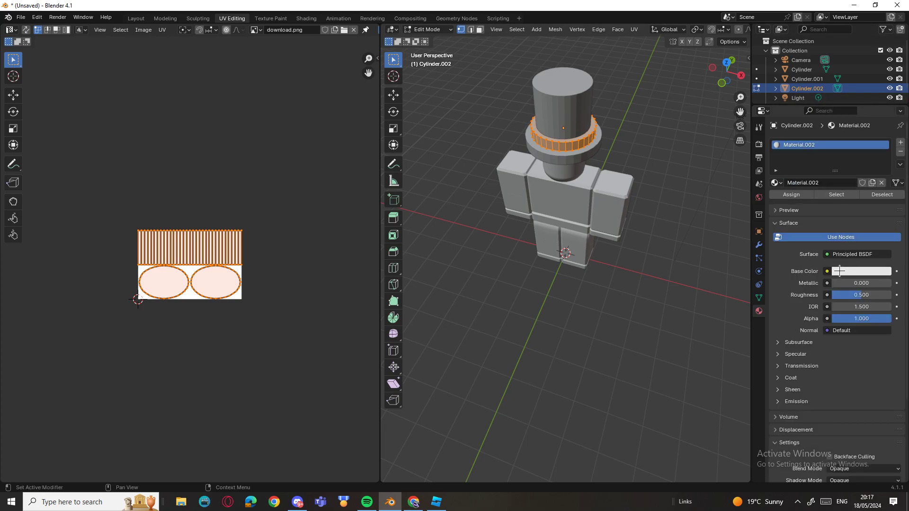
left_click(827, 271)
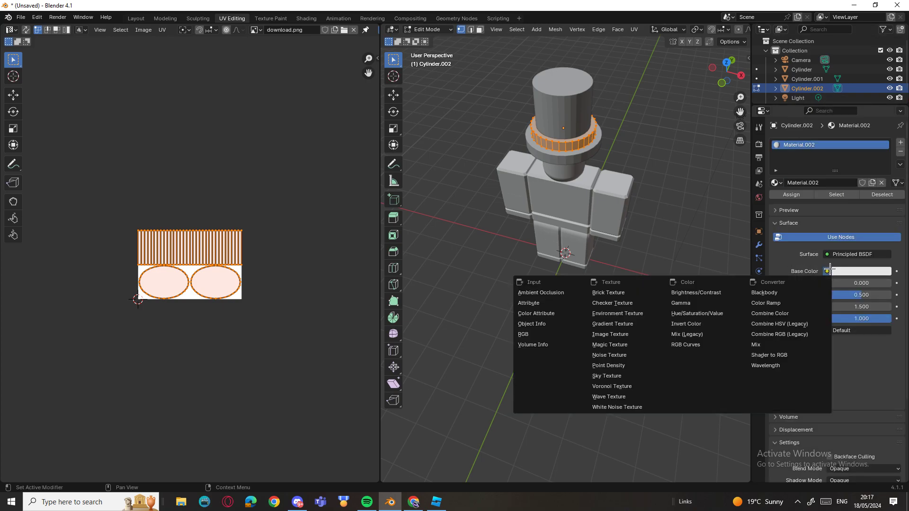
left_click(609, 333)
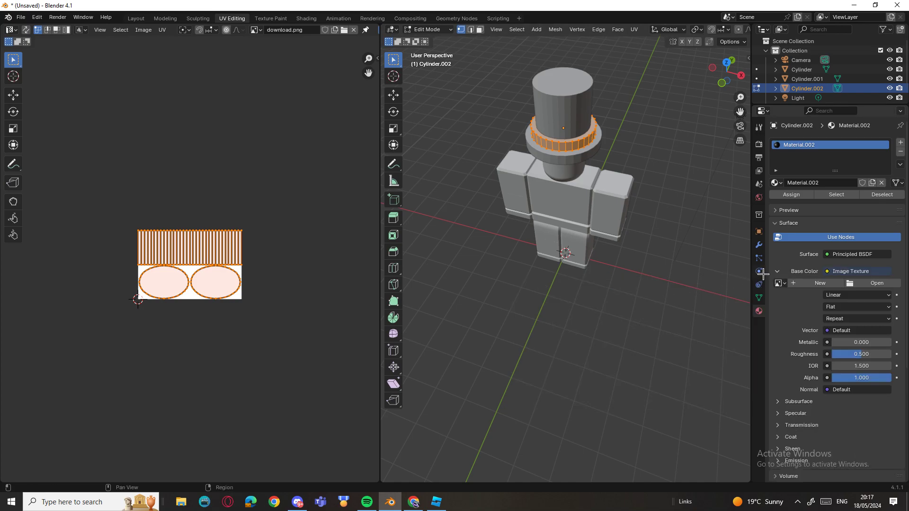
left_click(780, 284)
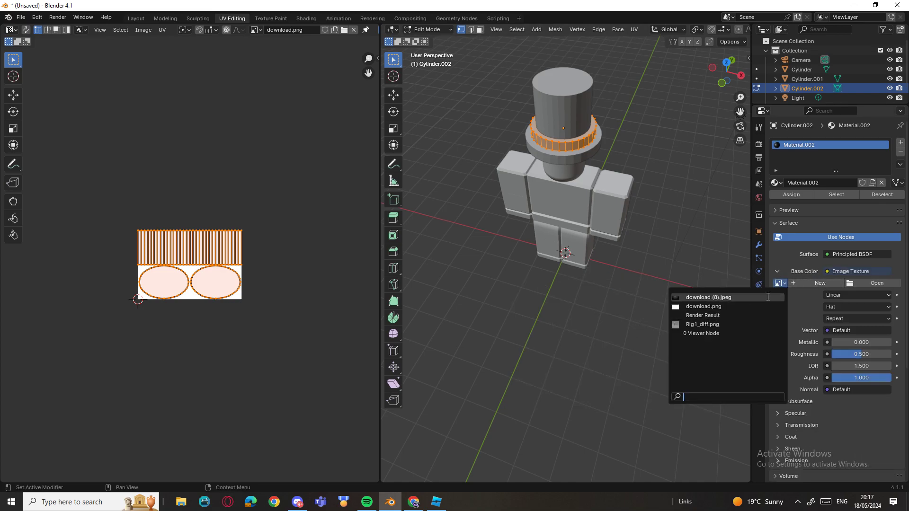
left_click(704, 306)
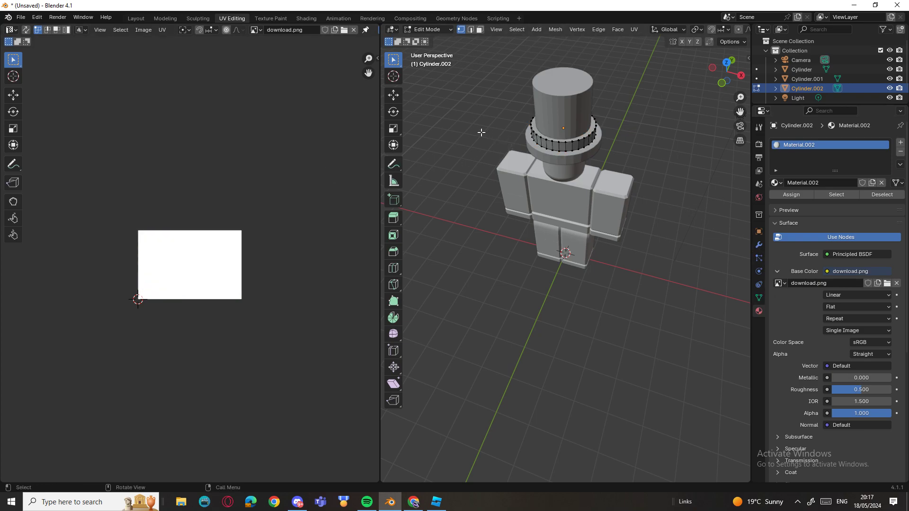
Preview the white band in the scene view before editing the brim
left_click(135, 18)
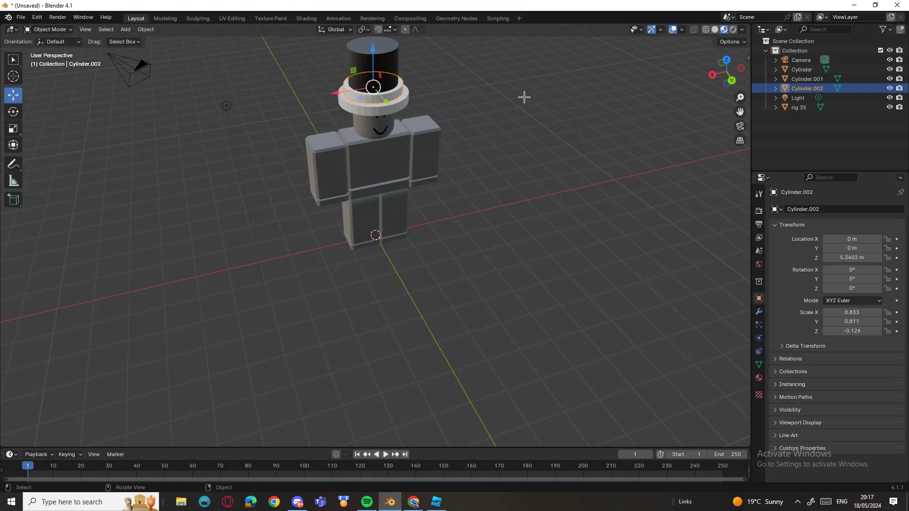
left_click(232, 18)
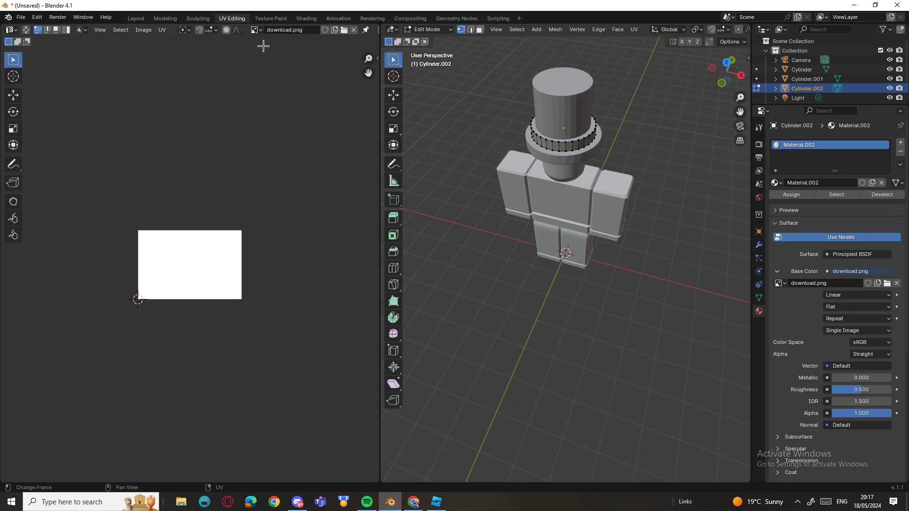
left_click(136, 18)
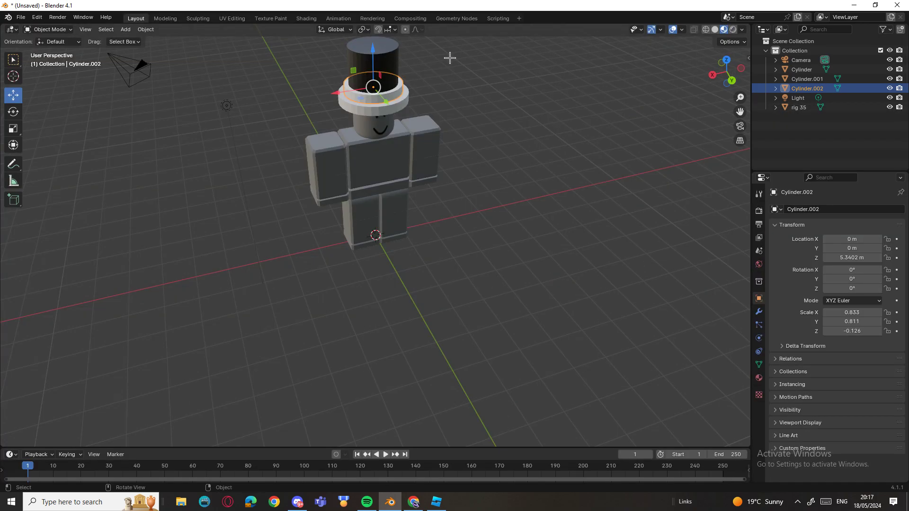
left_click(166, 18)
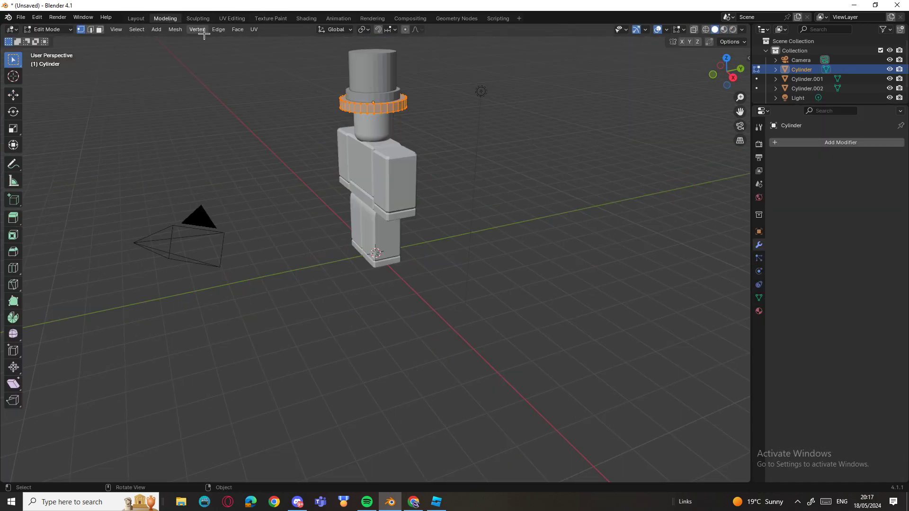
Show download (8).jpeg in the UV editor and make it the brim material's Base Color texture
left_click(232, 18)
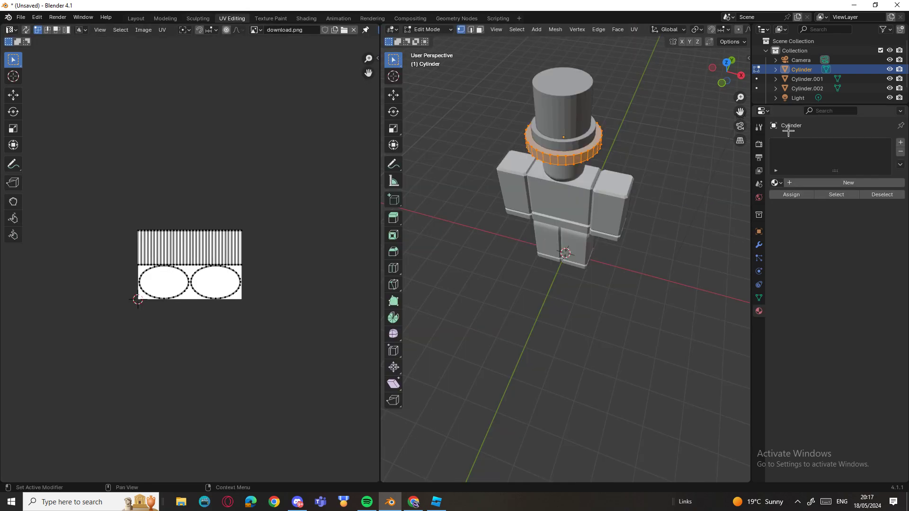
left_click(256, 30)
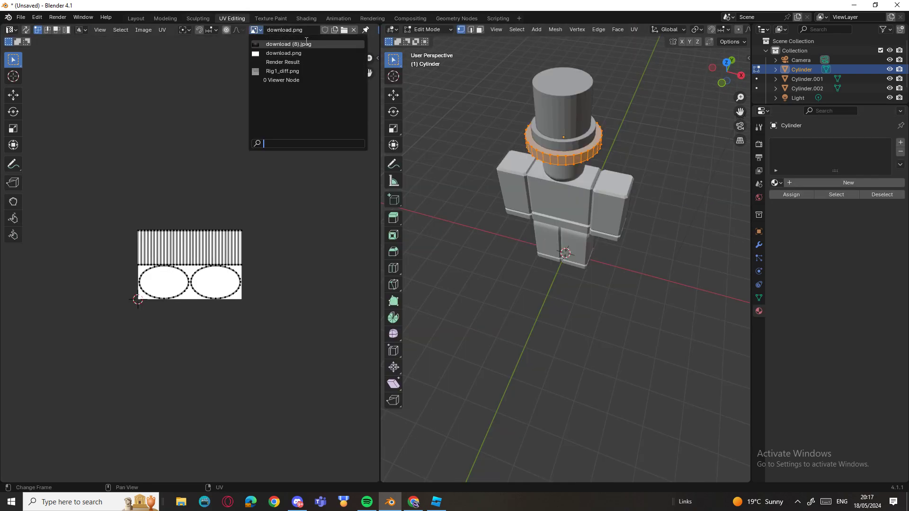
left_click(288, 43)
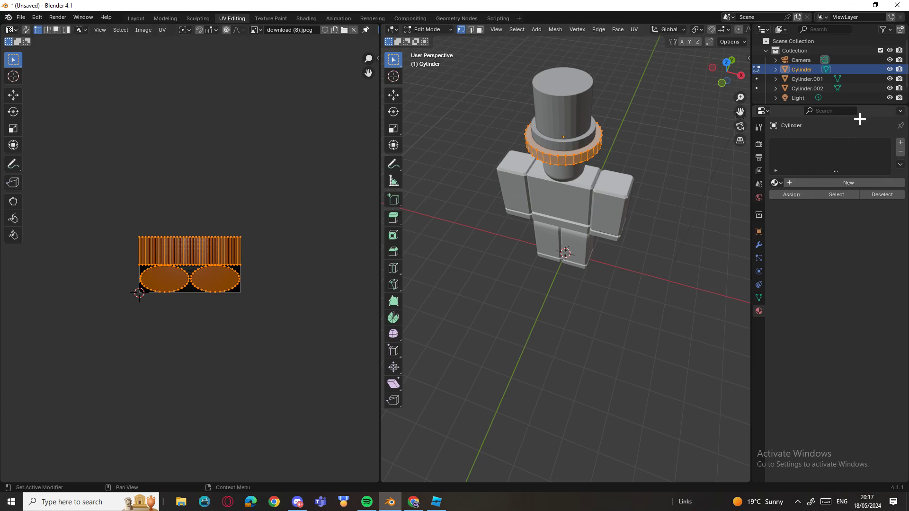
left_click(848, 183)
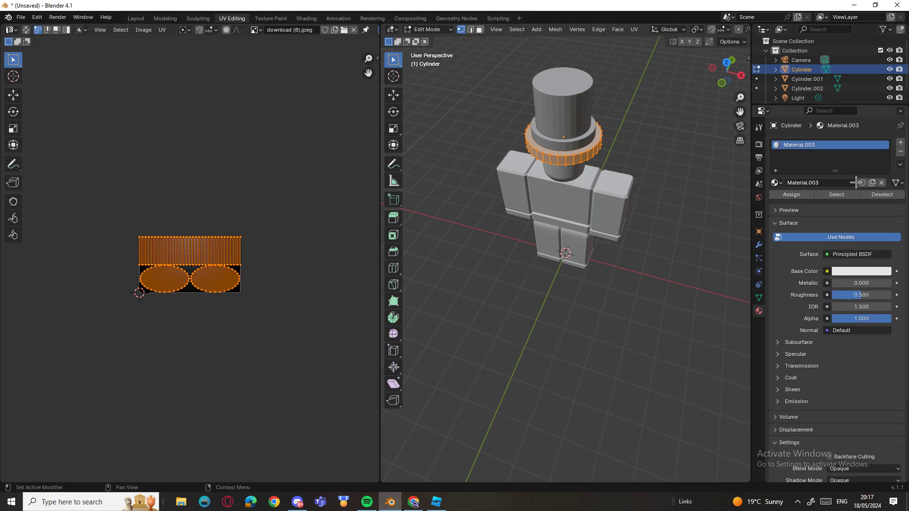
left_click(827, 271)
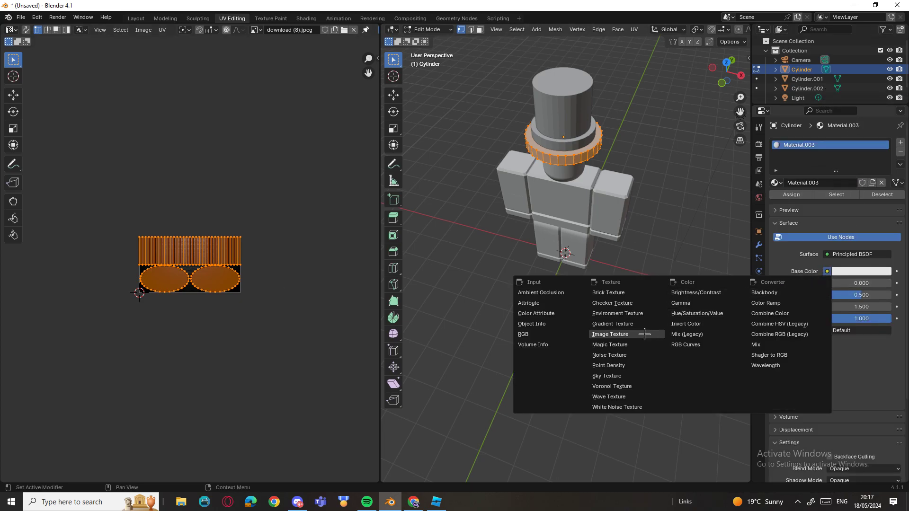
left_click(610, 334)
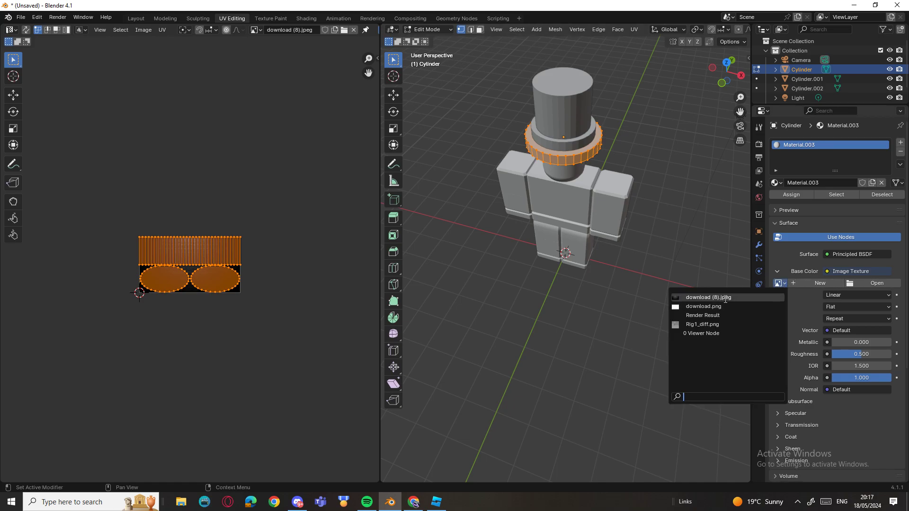
left_click(707, 297)
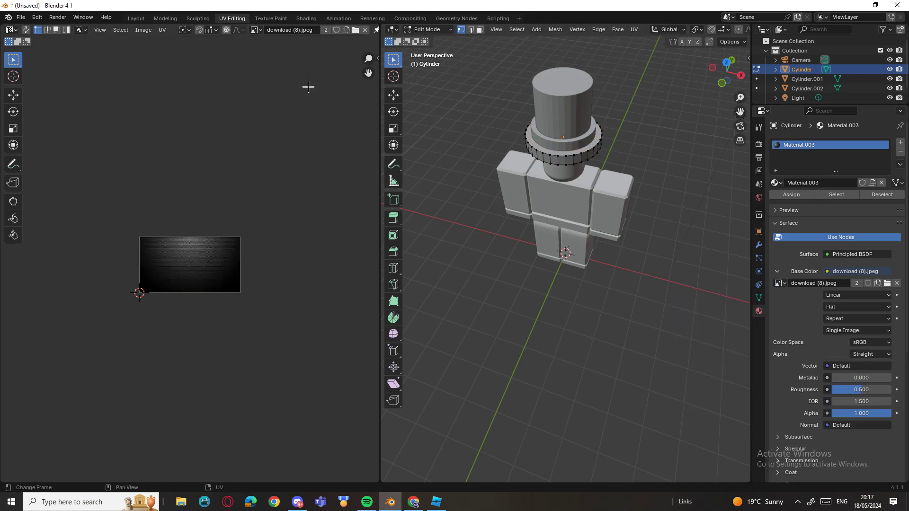
left_click(136, 18)
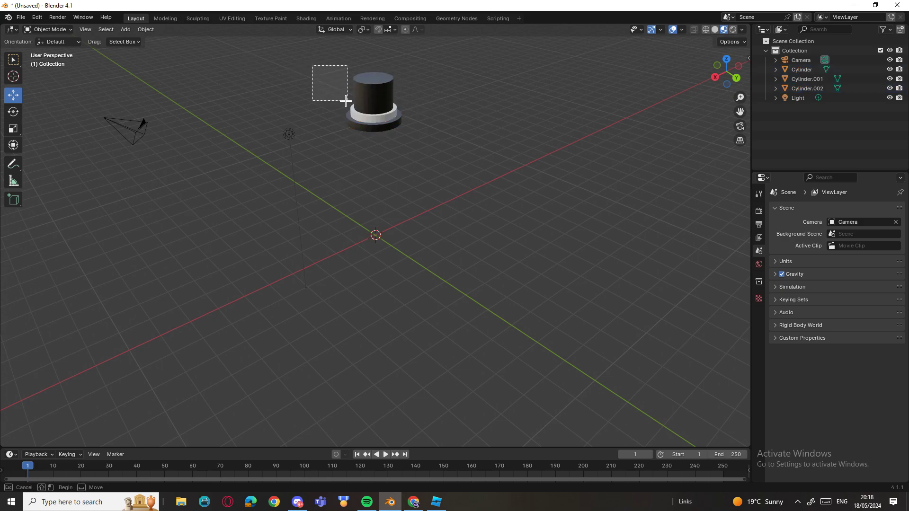
Select all three cylinders and export them to Documents as FBX named 'untitled.fbx 123'
left_click_drag(313, 68, 347, 100)
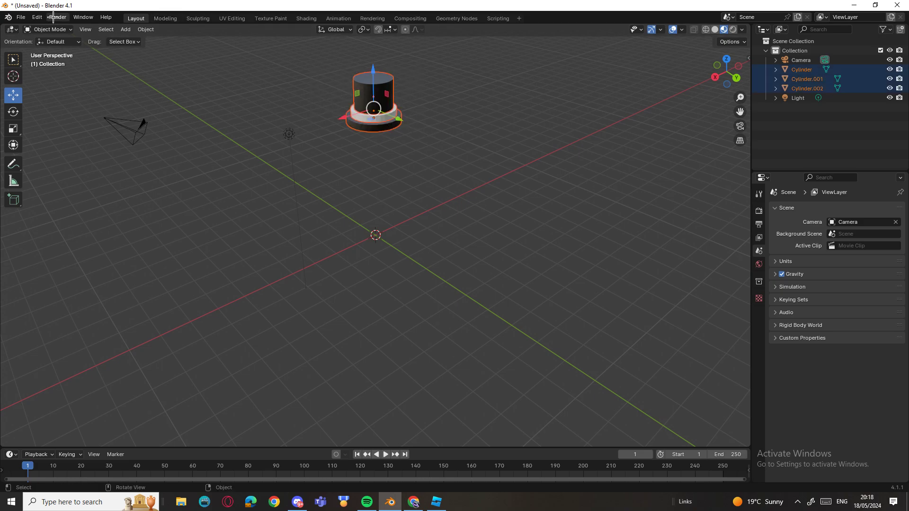
left_click(20, 17)
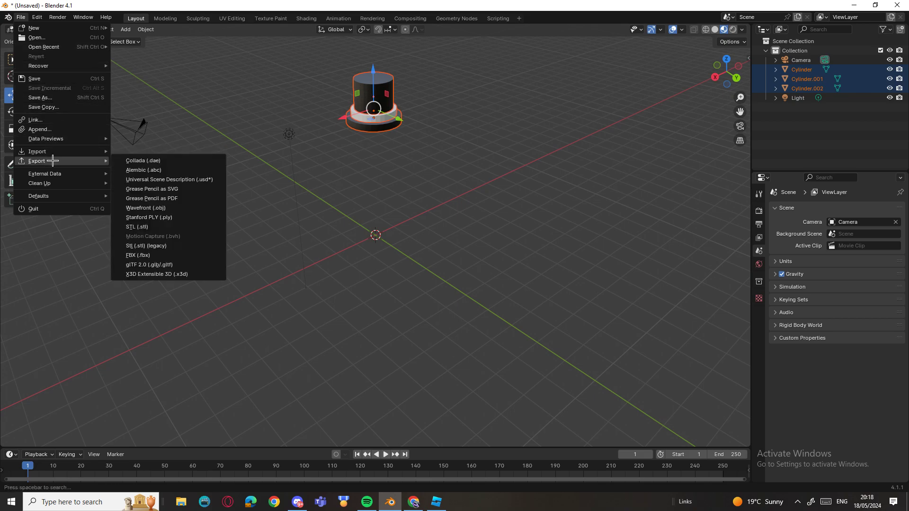
mouse_move(168, 198)
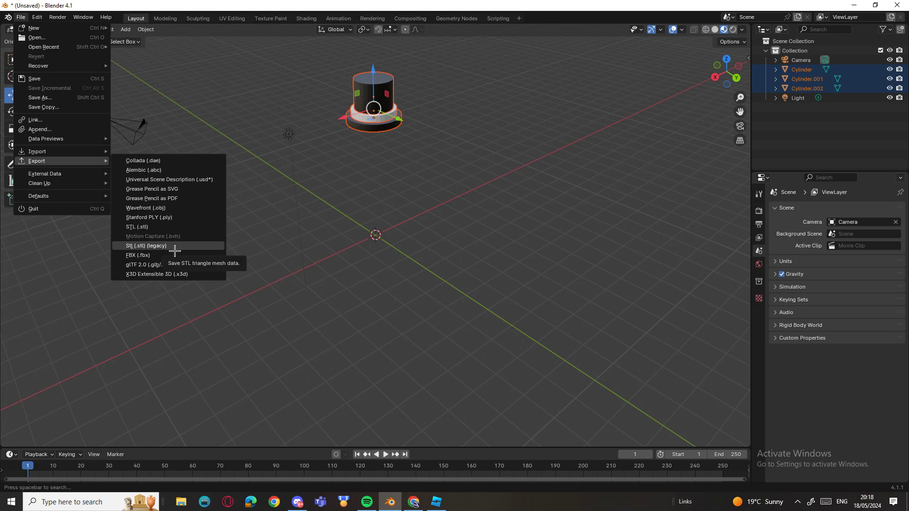
mouse_move(138, 255)
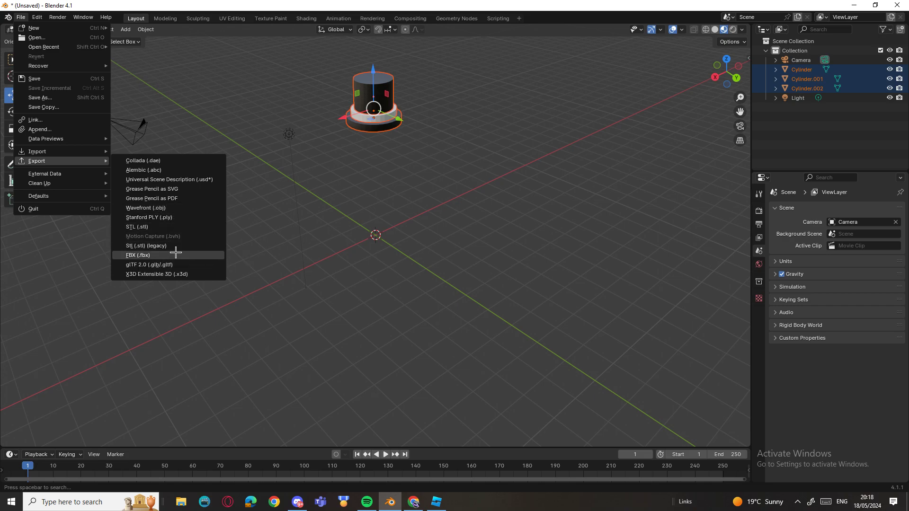
left_click(138, 256)
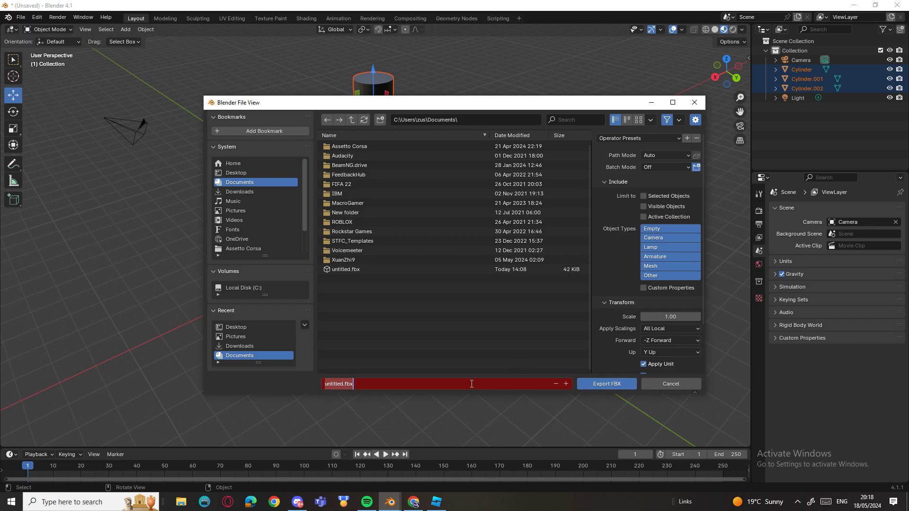
type("123")
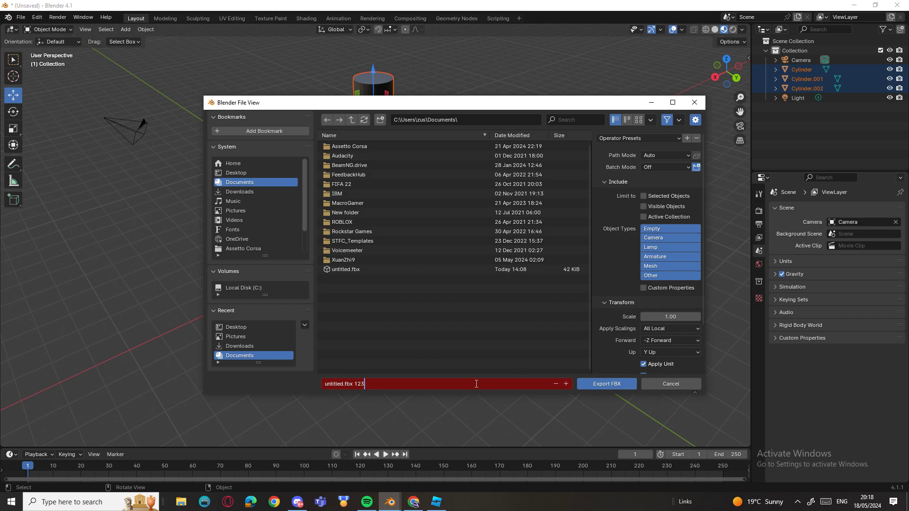
left_click(606, 384)
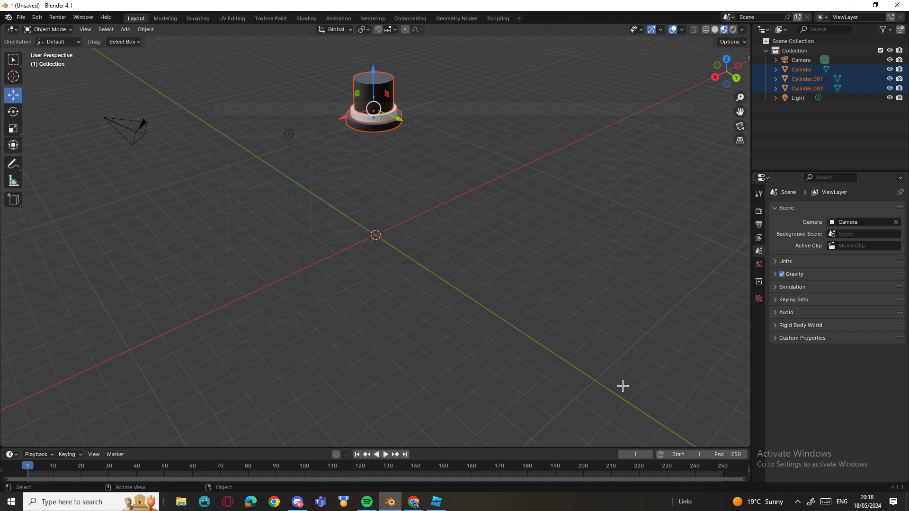
Switch to Roblox Studio and open the Asset Manager from the View tab
left_click(435, 502)
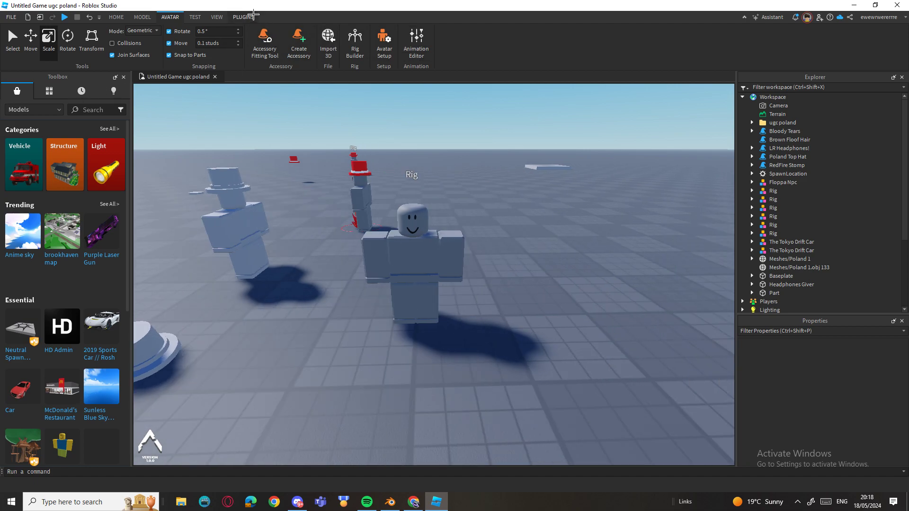
left_click(243, 17)
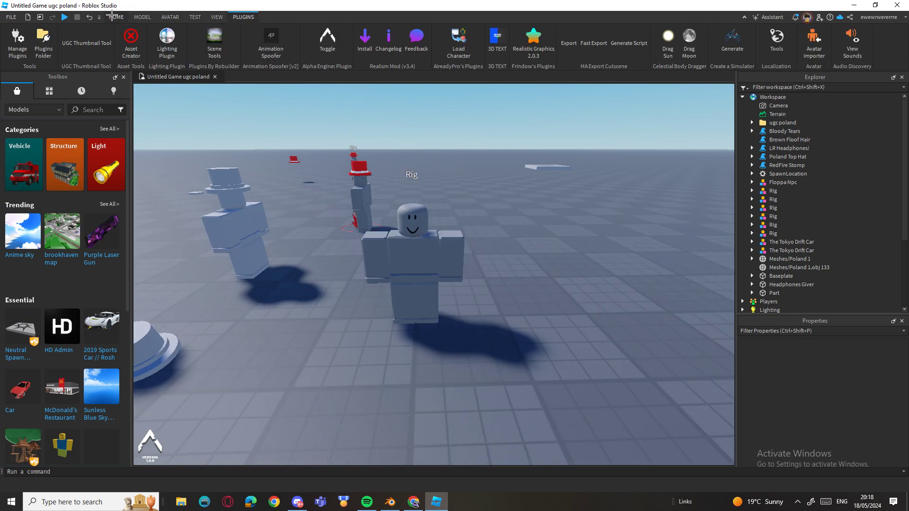
left_click(115, 17)
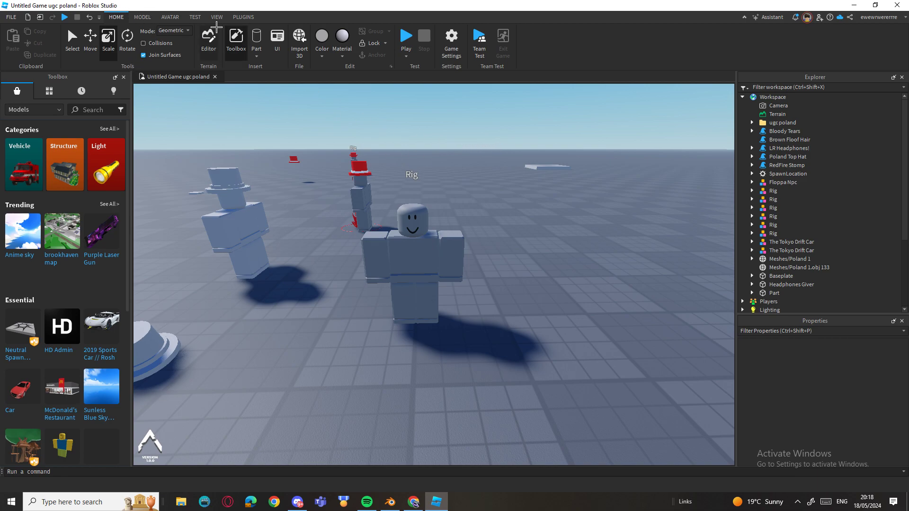
left_click(217, 16)
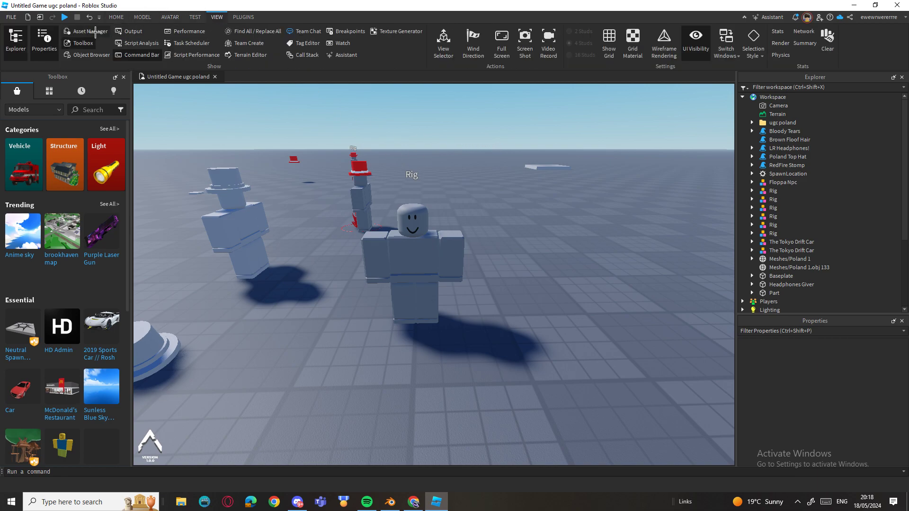
left_click(85, 31)
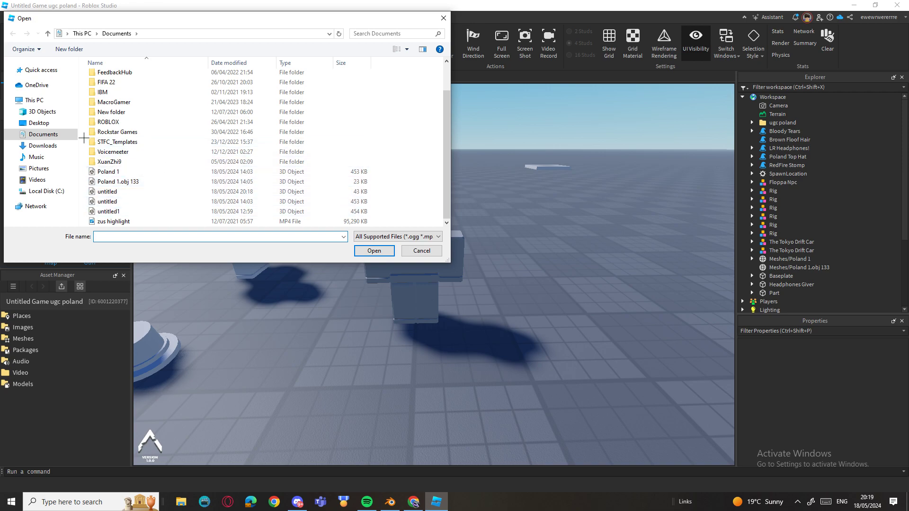
Type 'untitled', browse back to Documents, and choose untitled.fbx for import
type("untiled")
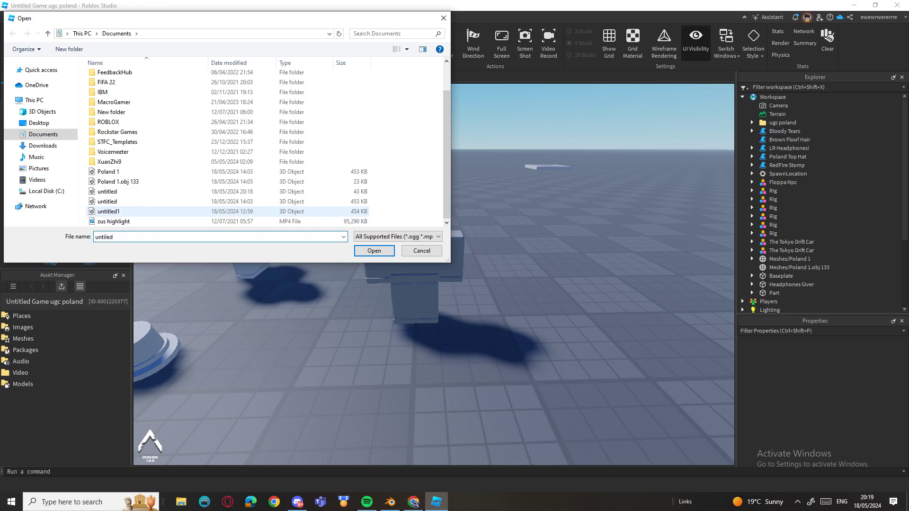
type("unti")
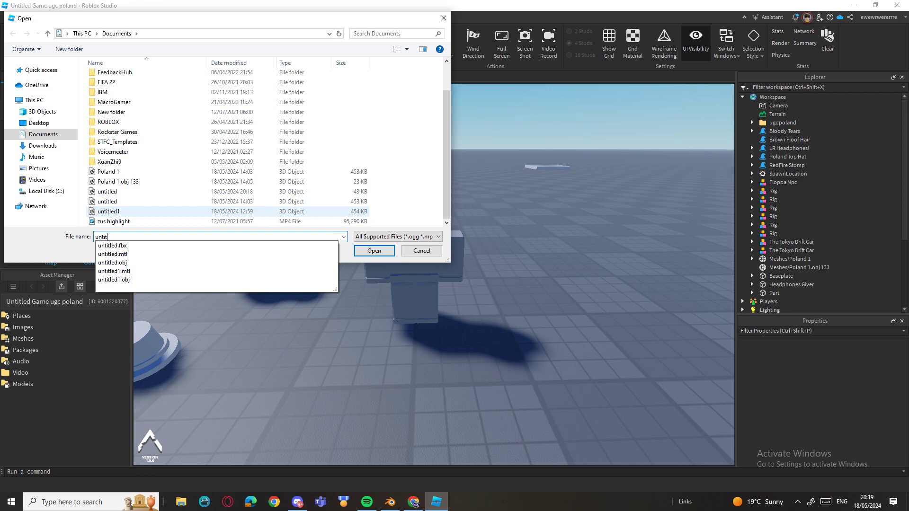
type("led")
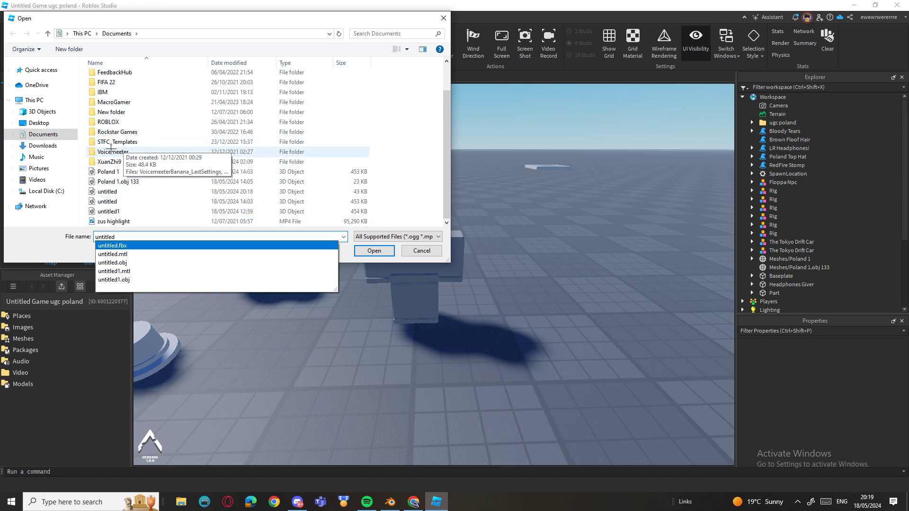
left_click(42, 146)
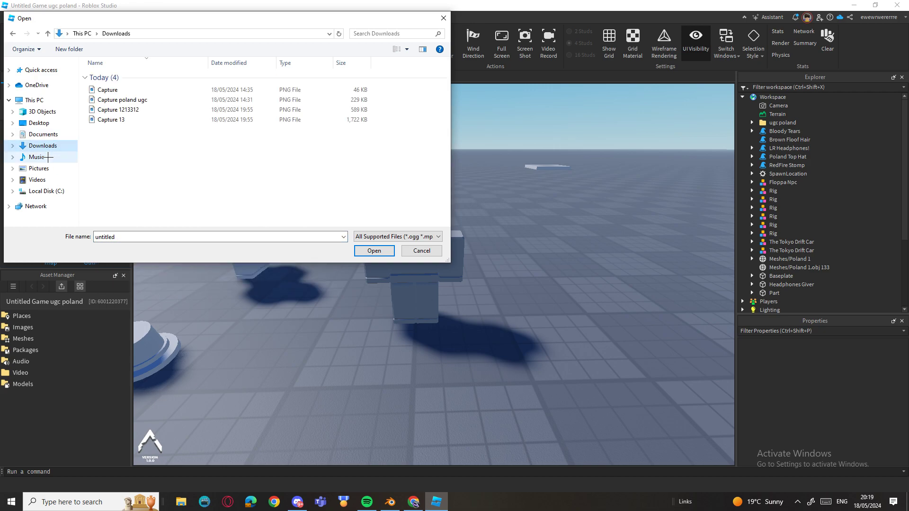
left_click(46, 191)
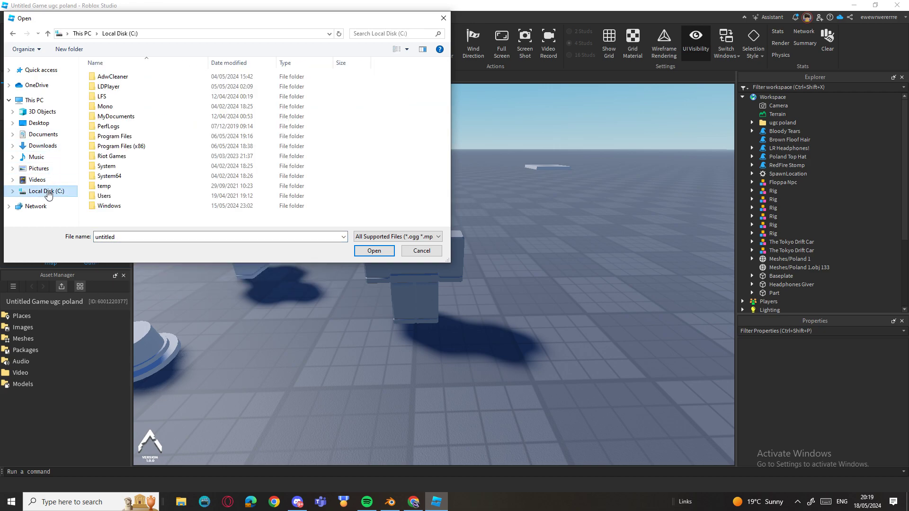
left_click(43, 134)
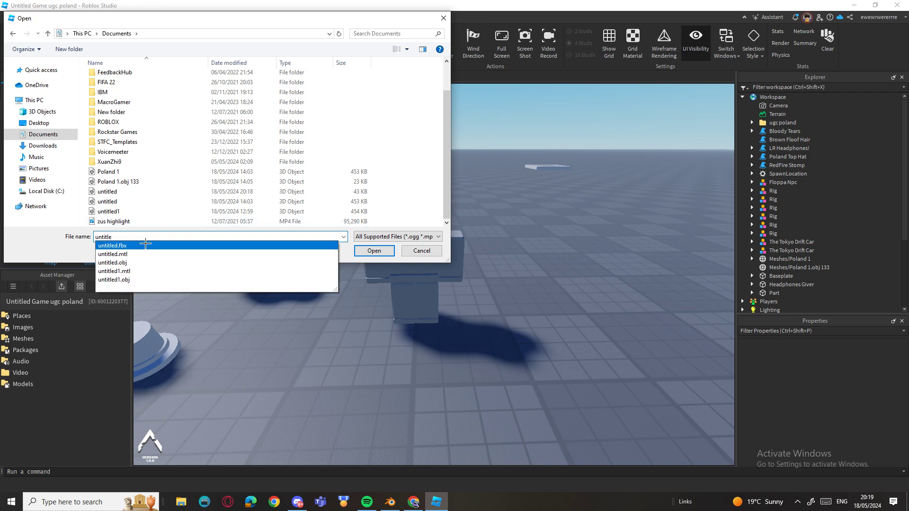
left_click(374, 251)
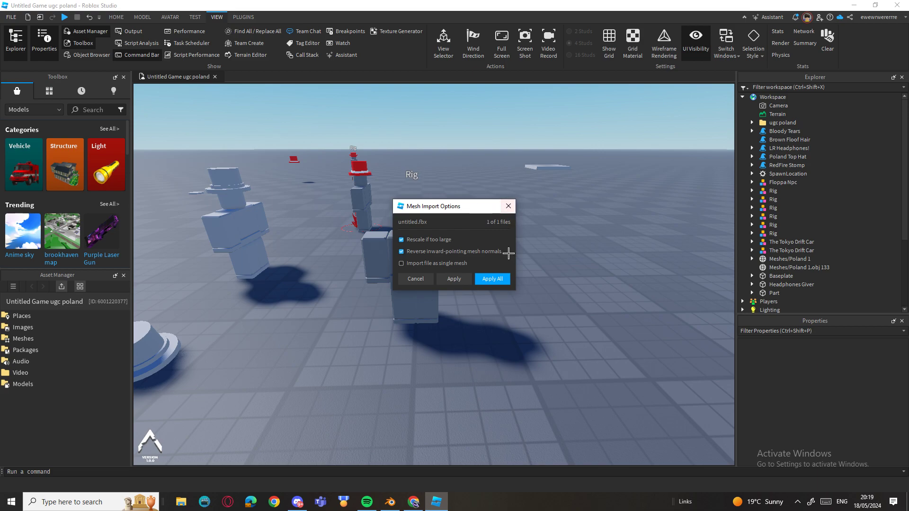
Accept the default mesh import settings with Apply All
left_click(492, 279)
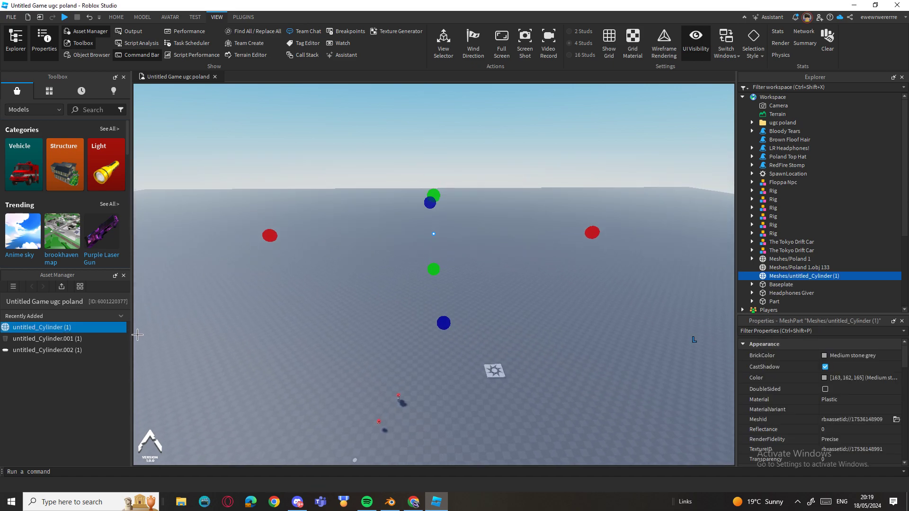
Insert untitled_Cylinder.001 and .002 from Recently Added, zoom out, and select all three MeshParts
right_click(47, 339)
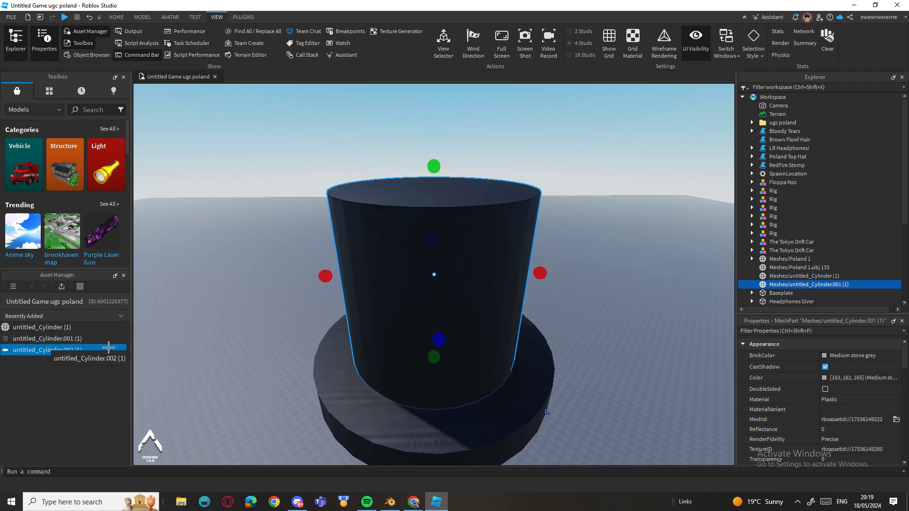
left_click(46, 350)
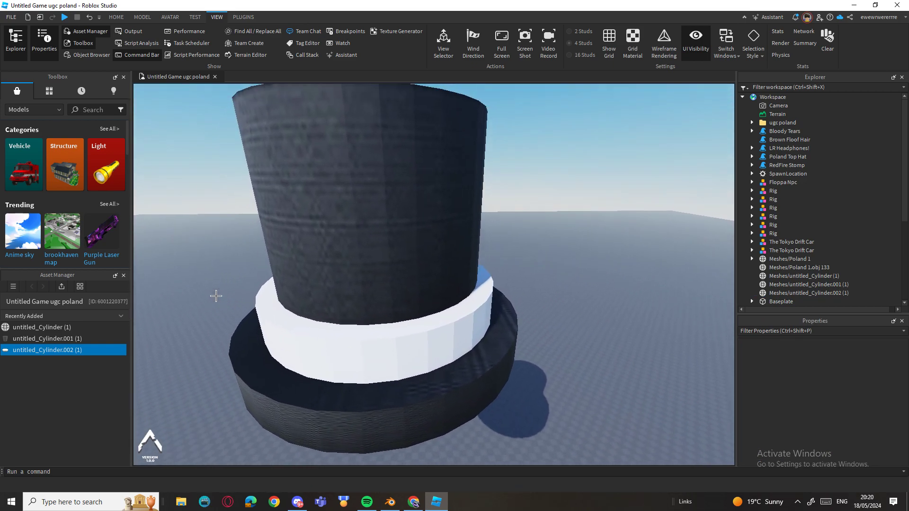
scroll("down", 3)
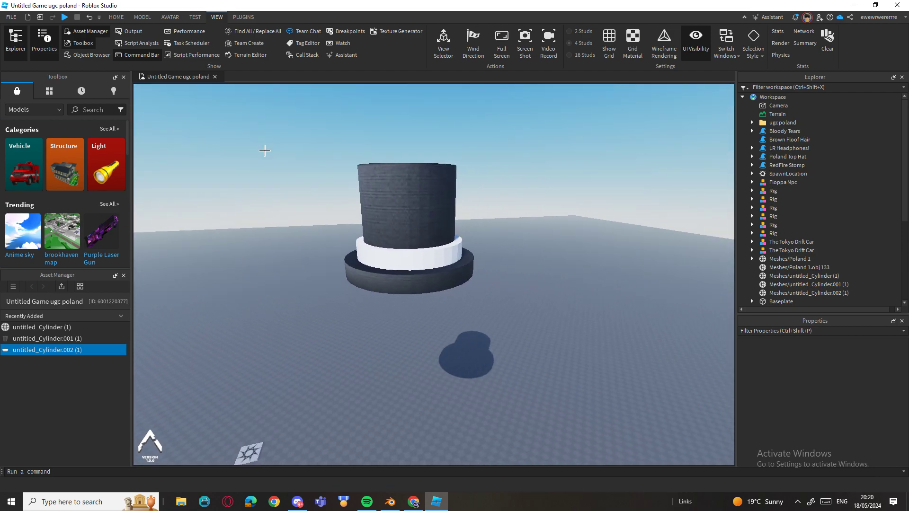
left_click(803, 277)
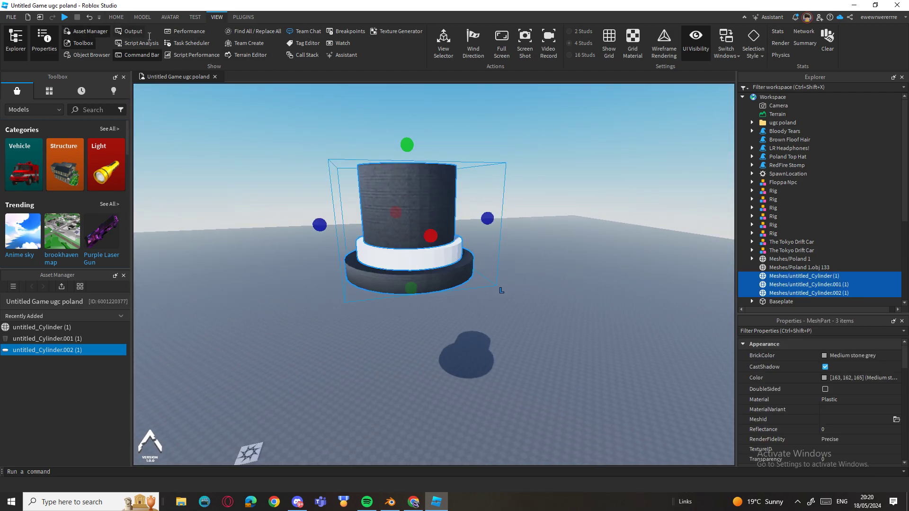